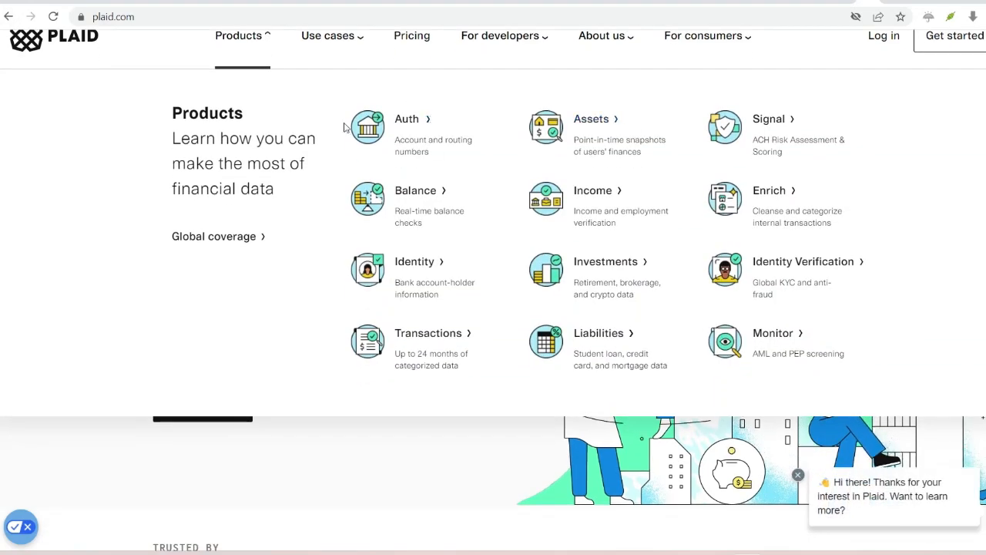
mouse_move(416, 265)
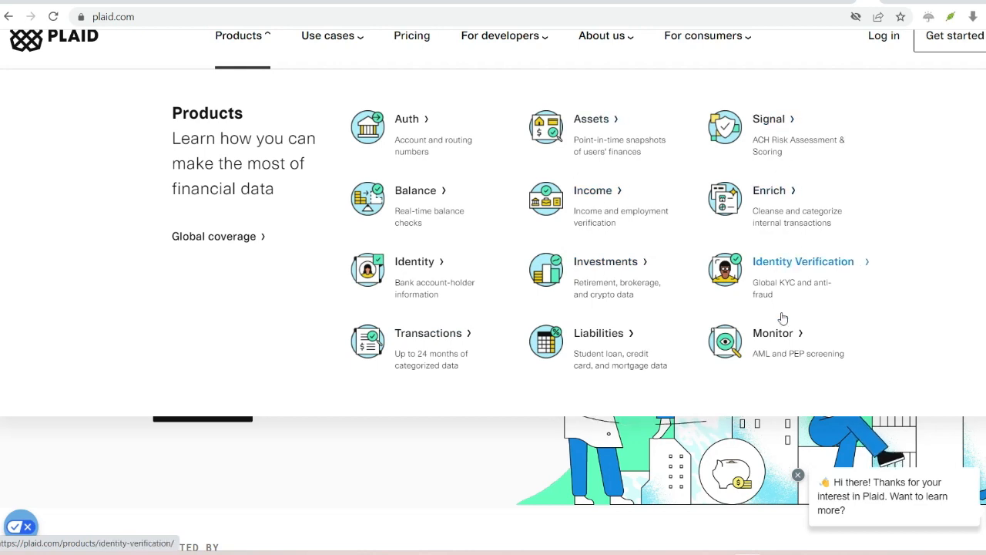
mouse_move(773, 333)
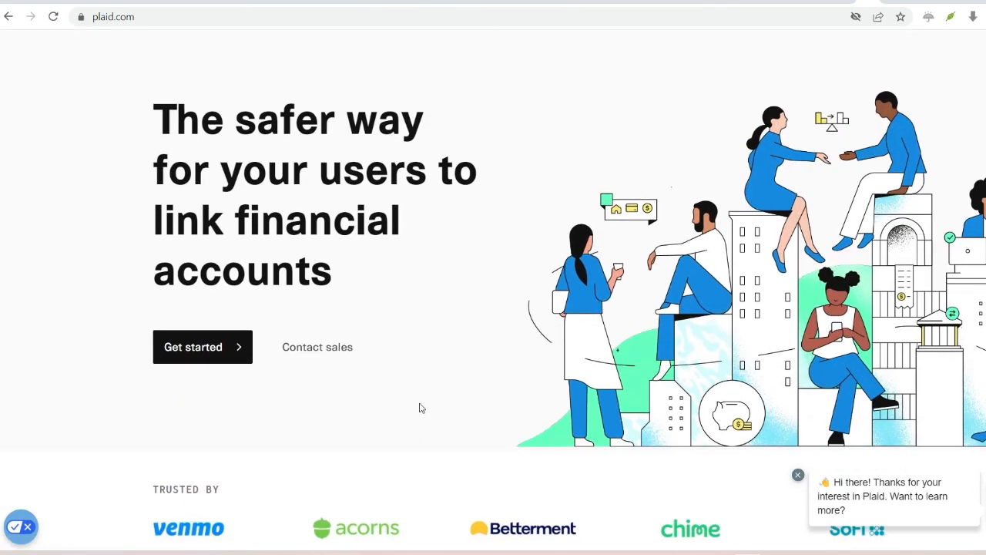
Step: Scroll to the Plaid Link bank-linking demo and click through its connection panes
scroll("down", 3)
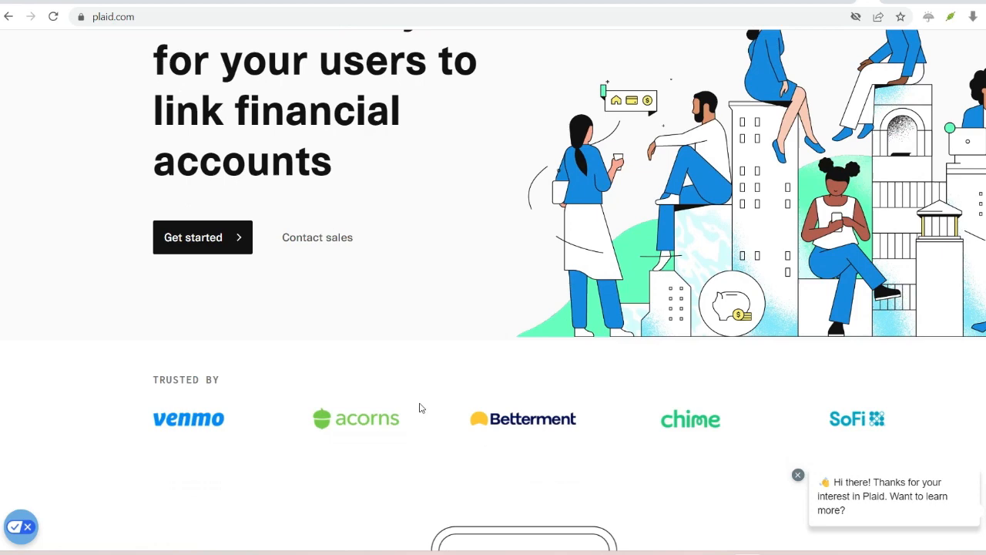
scroll("down", 3)
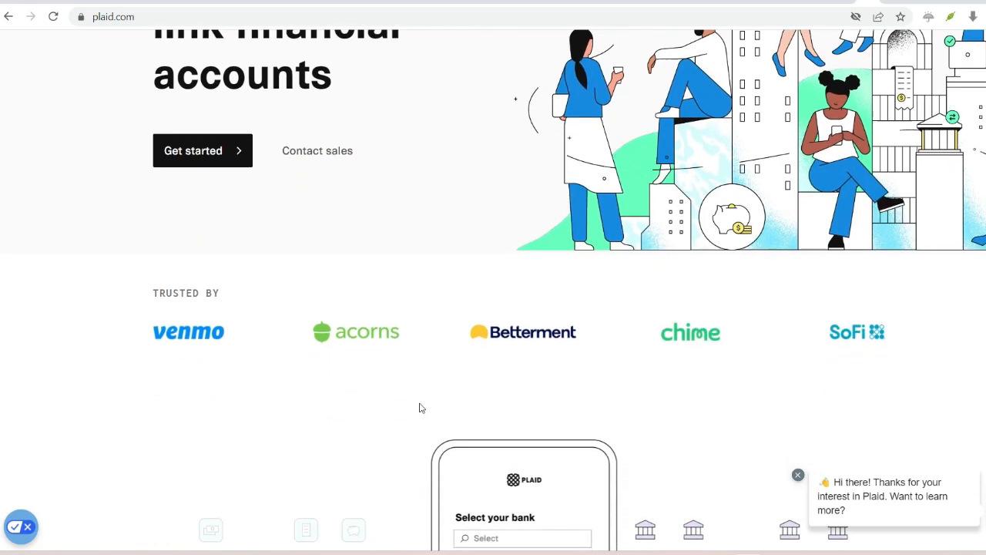
scroll("down", 3)
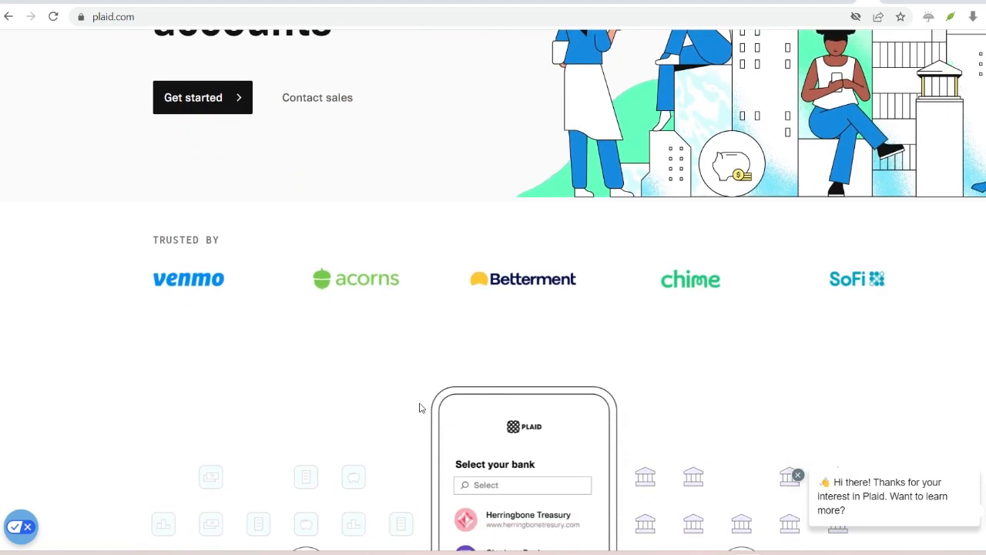
scroll("down", 3)
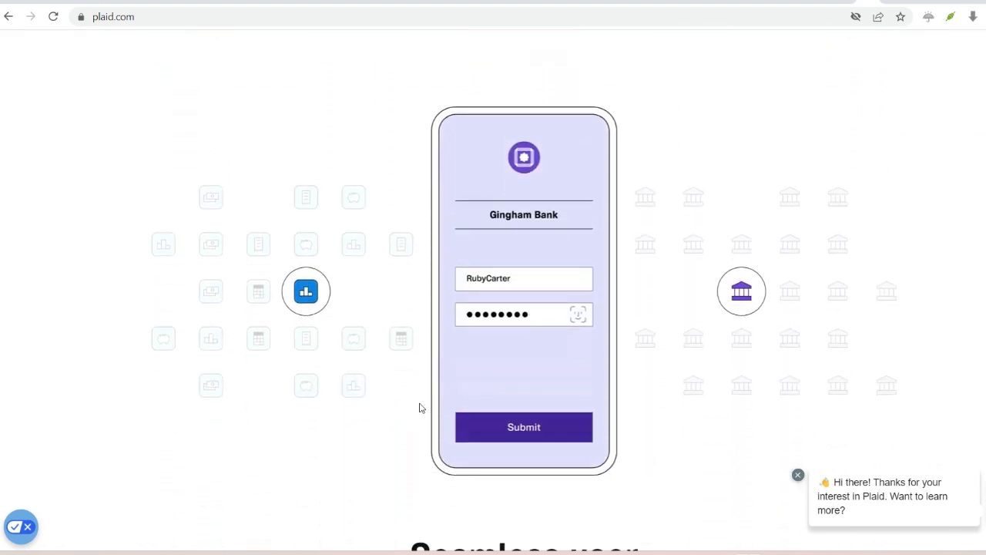
left_click(524, 426)
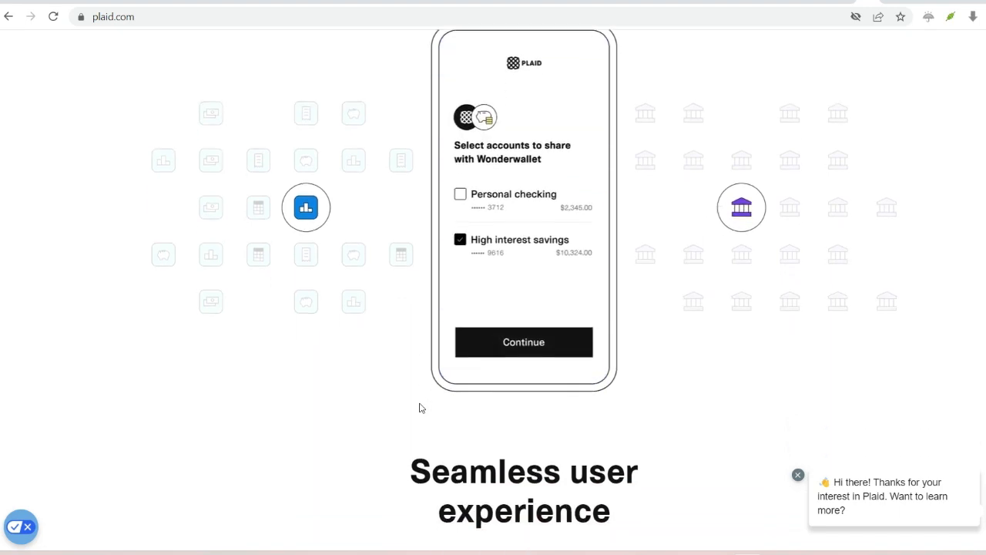
left_click(524, 342)
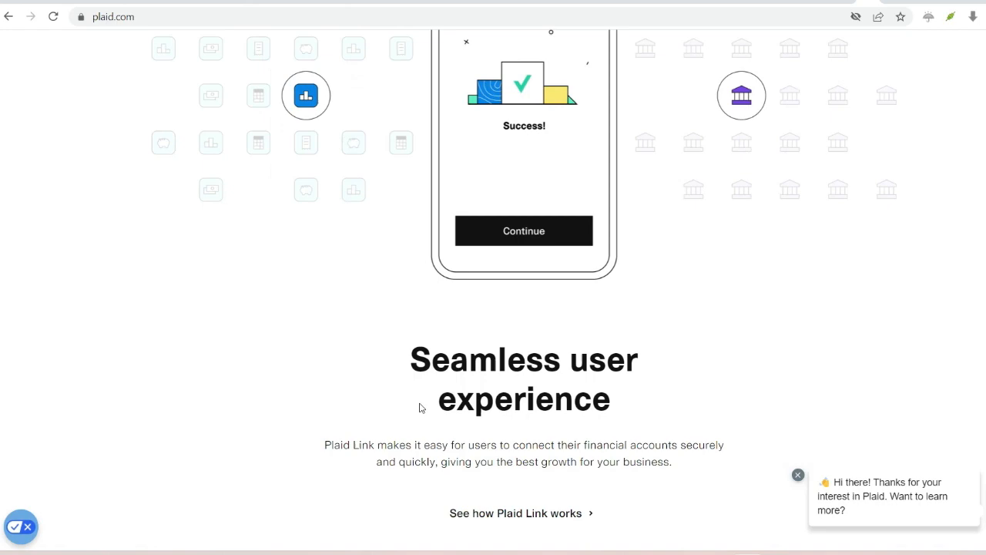
Step: Continue past 'Built with developers in mind' until 'Products that work together' appears
scroll("down", 3)
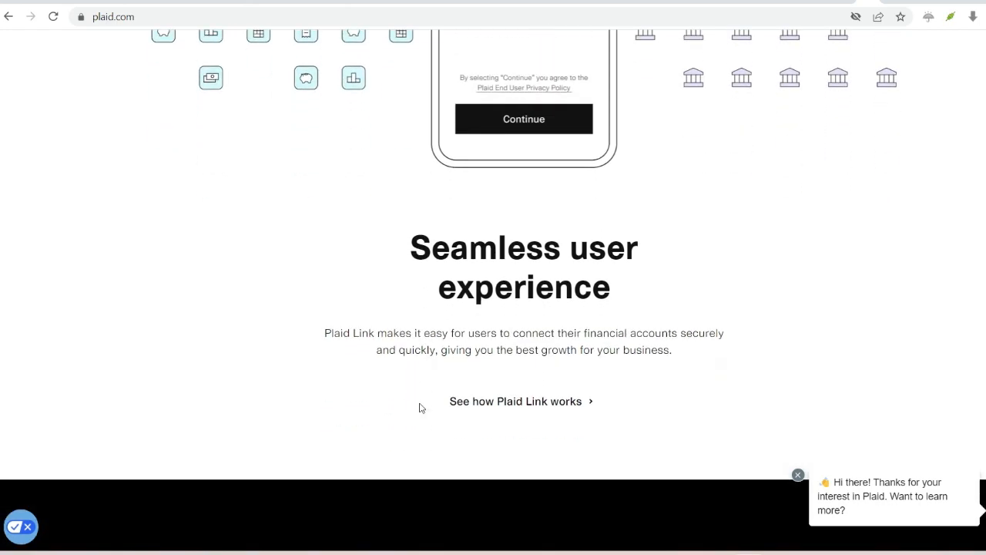
scroll("down", 3)
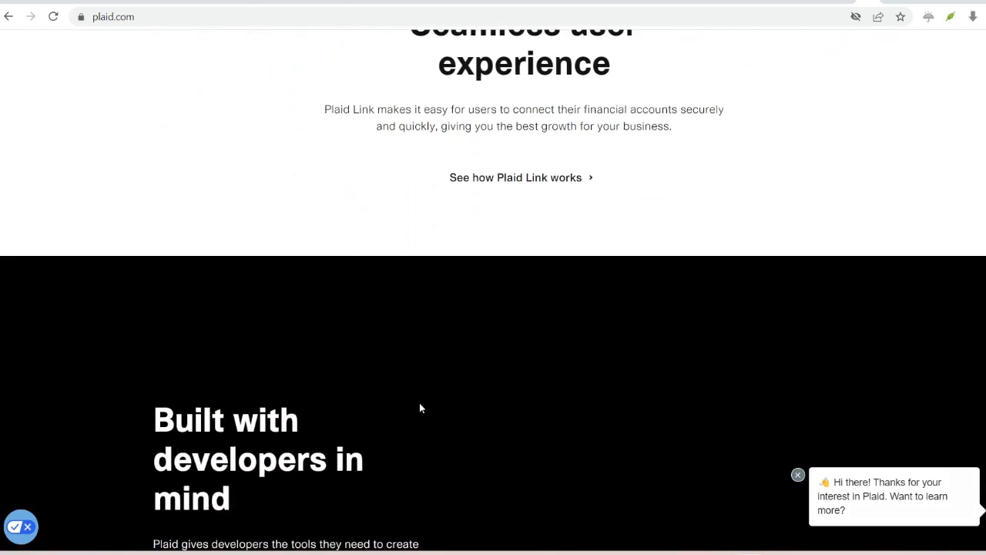
scroll("down", 3)
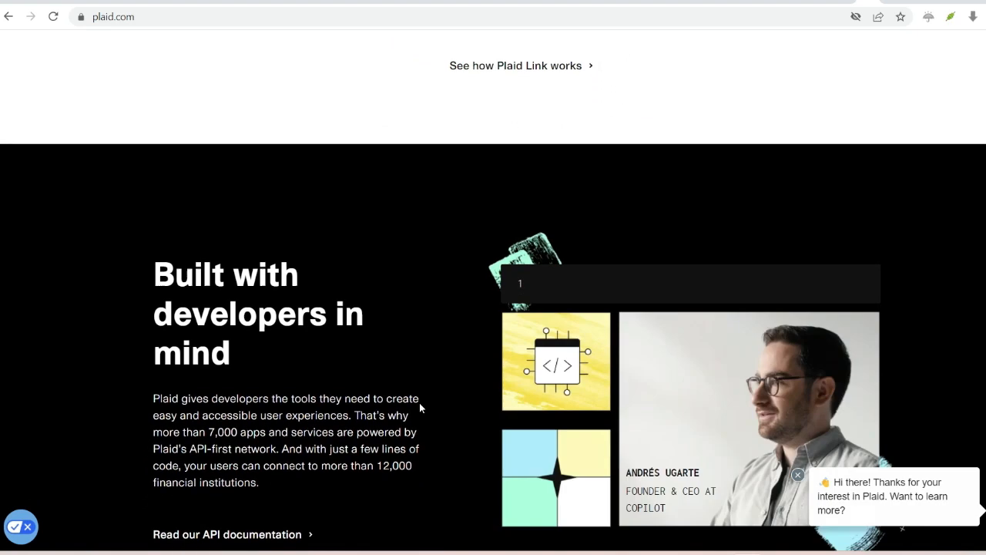
scroll("down", 3)
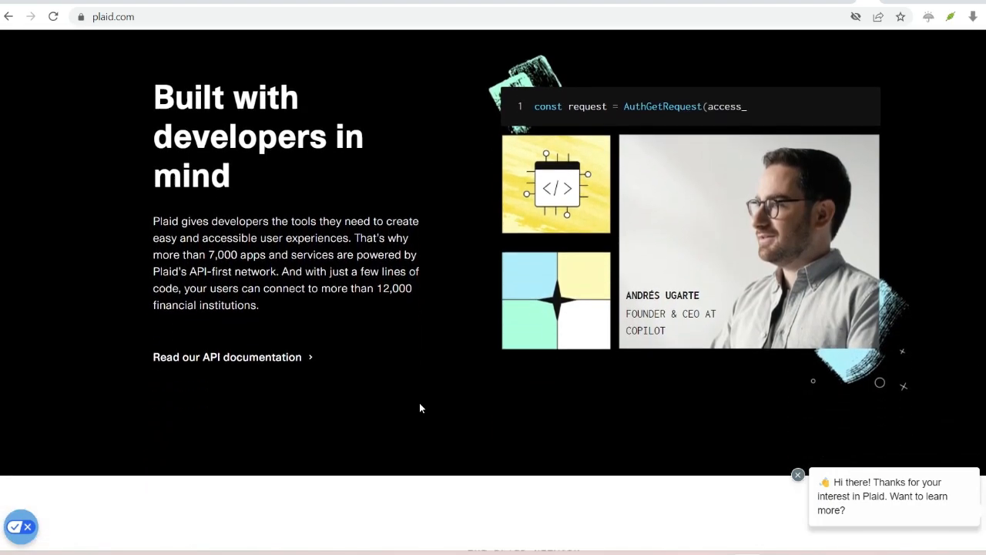
scroll("down", 3)
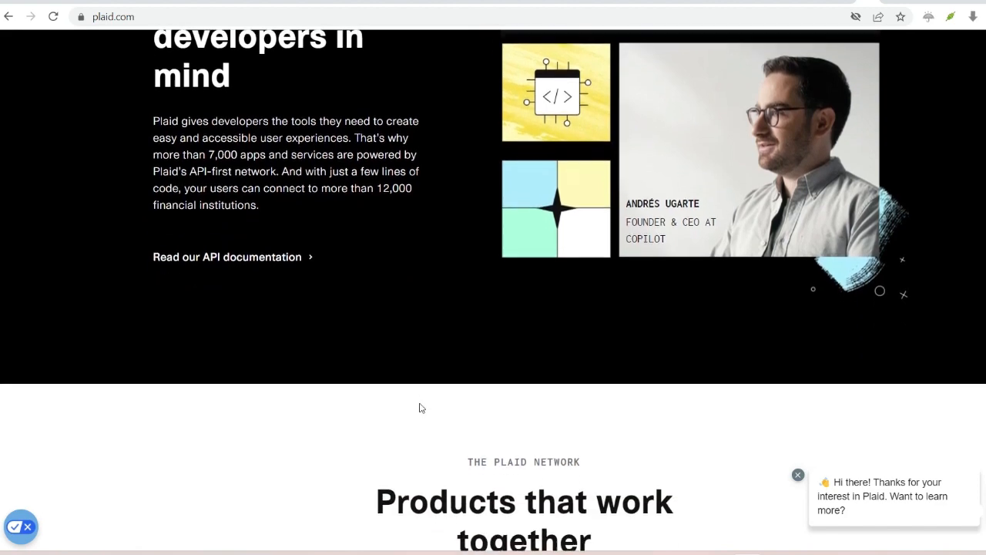
scroll("down", 3)
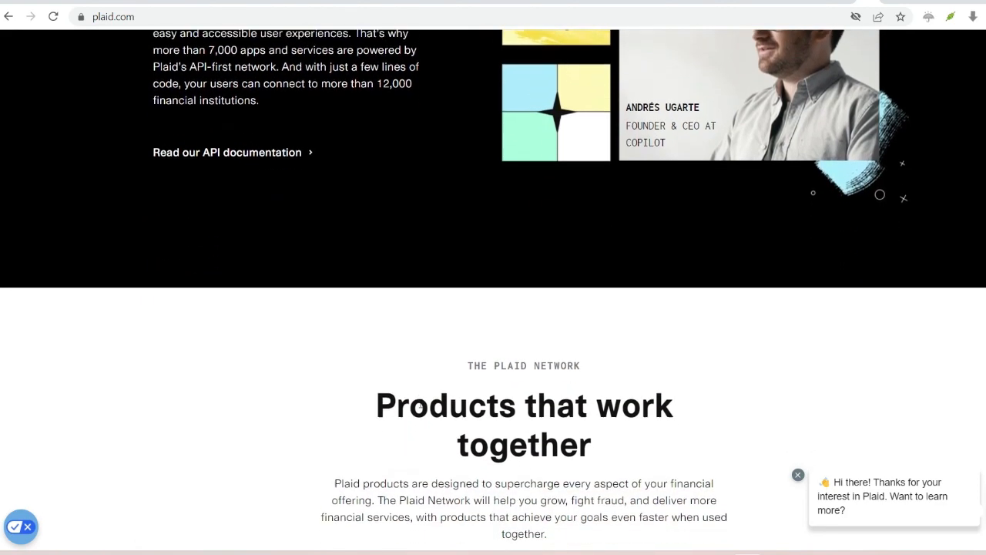
scroll("down", 3)
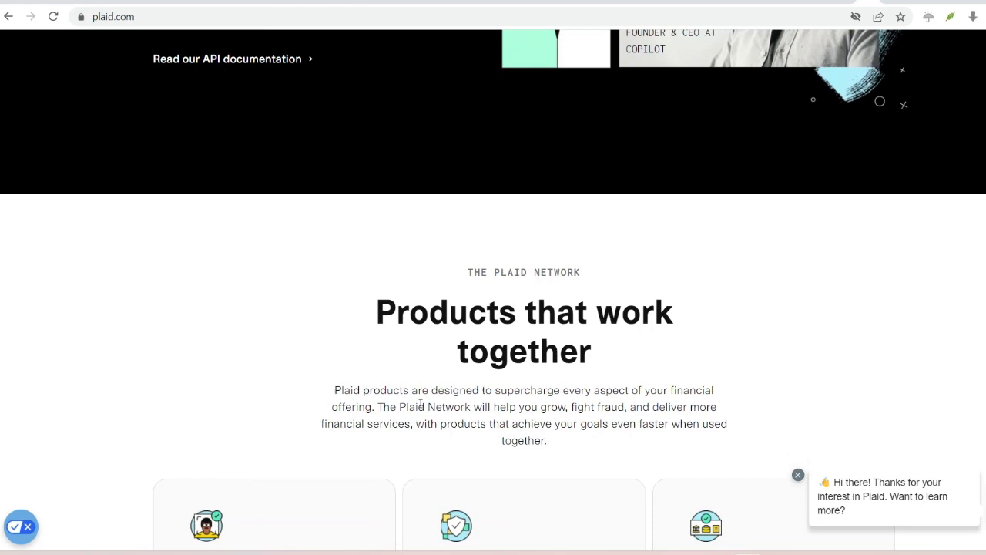
Step: Scroll through the use-cases section toward the financial-lives features
scroll("down", 3)
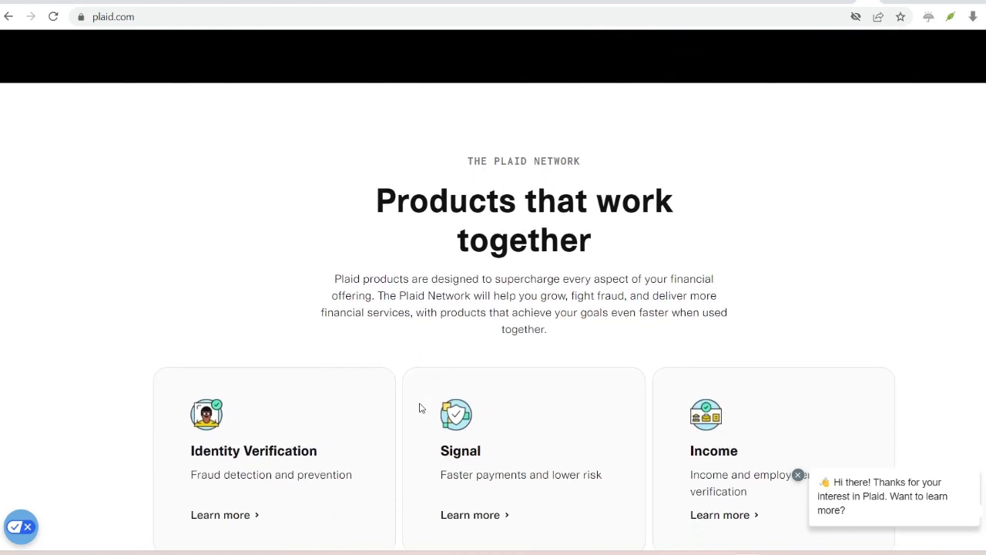
scroll("down", 3)
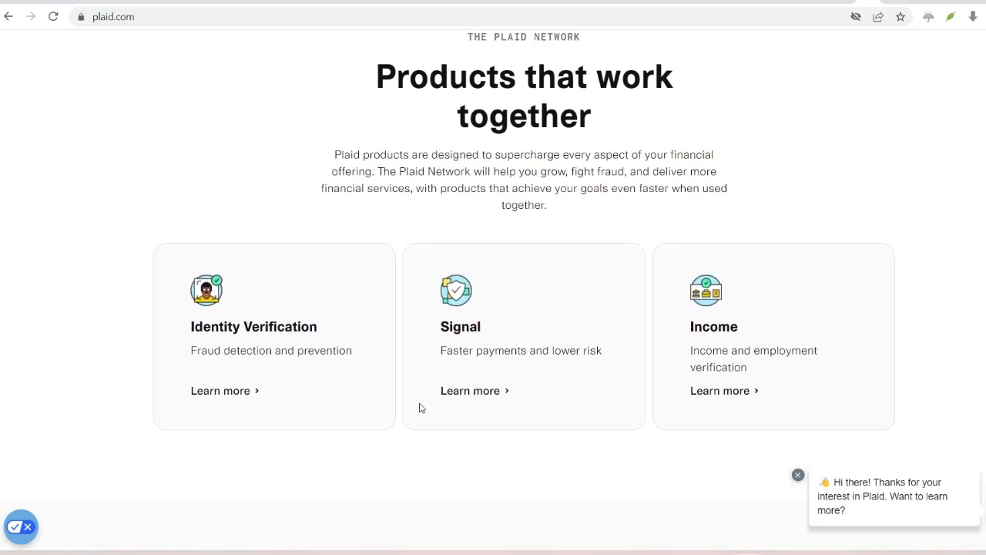
scroll("down", 3)
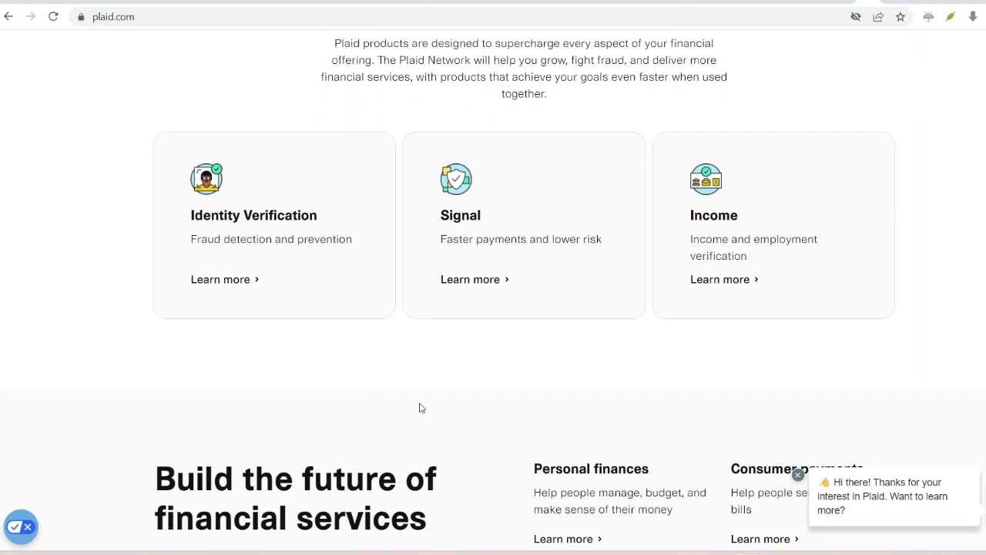
scroll("down", 3)
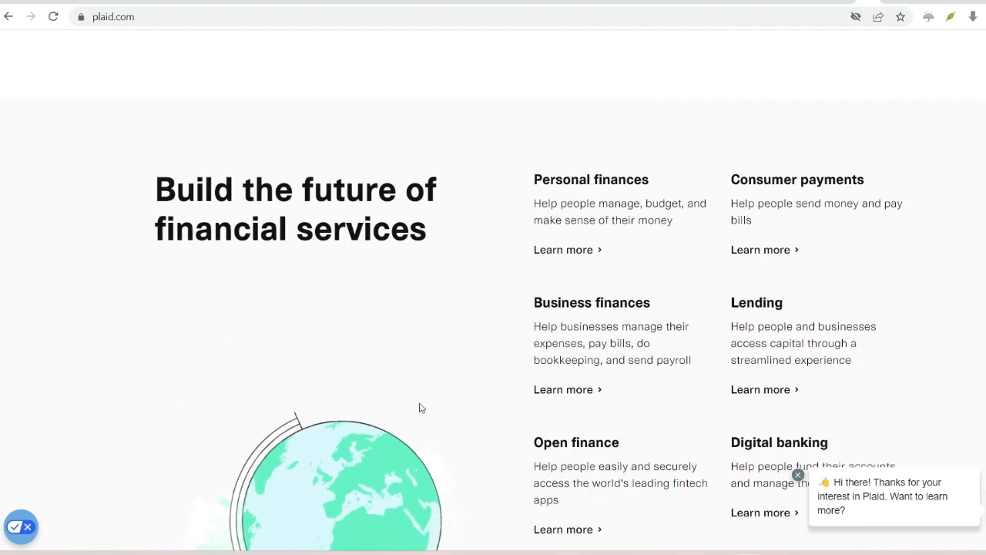
scroll("down", 3)
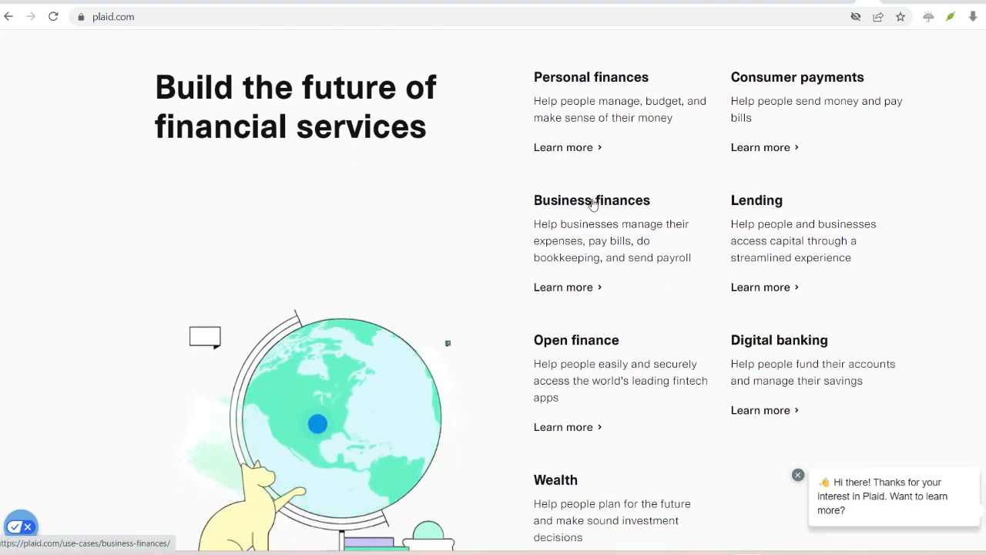
scroll("down", 3)
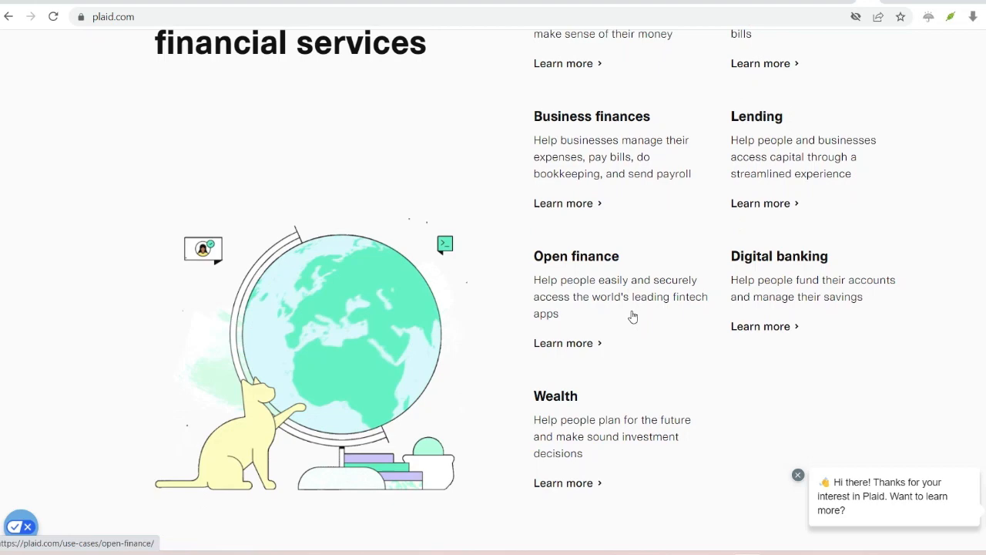
Step: Reach the 'Connect in seconds / Control connections / Designed for security' cards, then reopen the Products menu
scroll("down", 3)
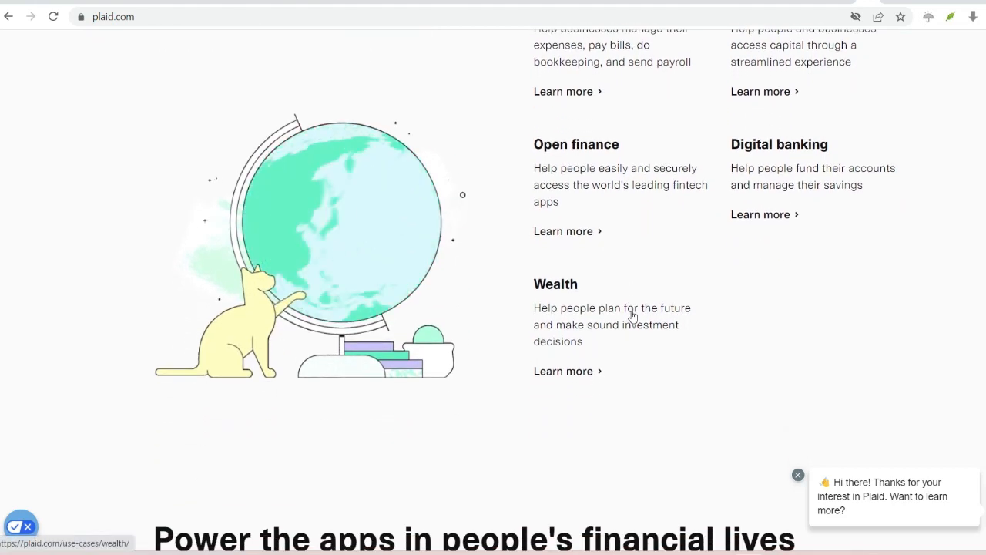
scroll("down", 3)
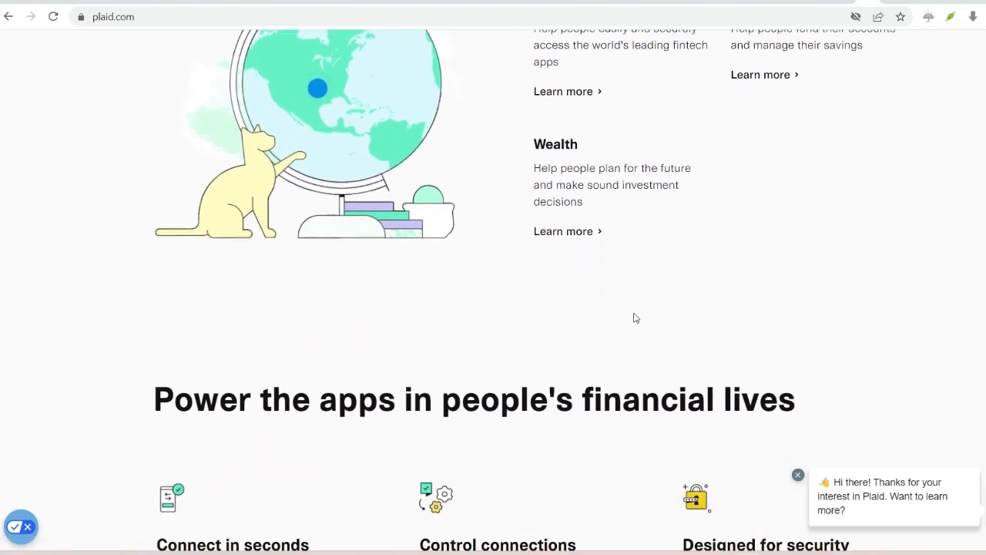
scroll("down", 3)
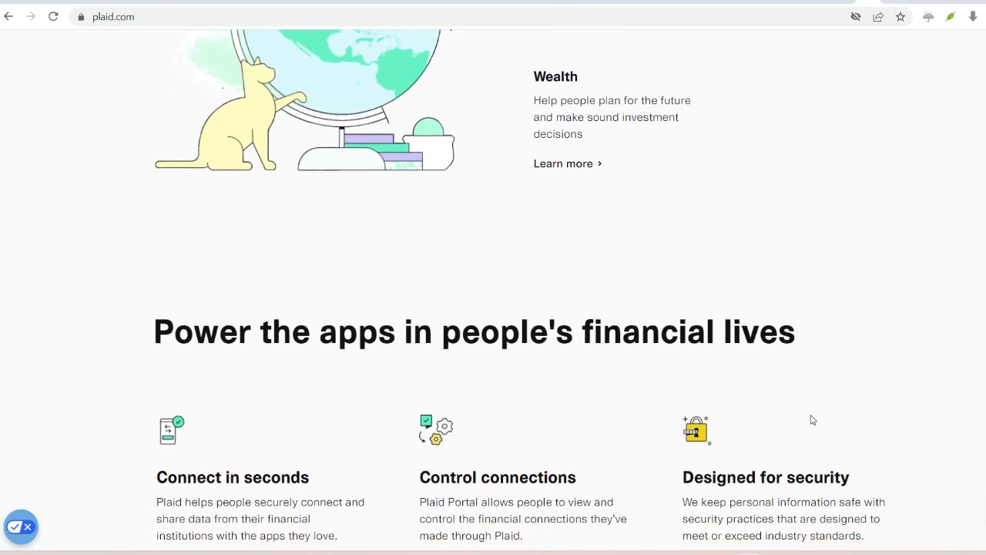
scroll("down", 3)
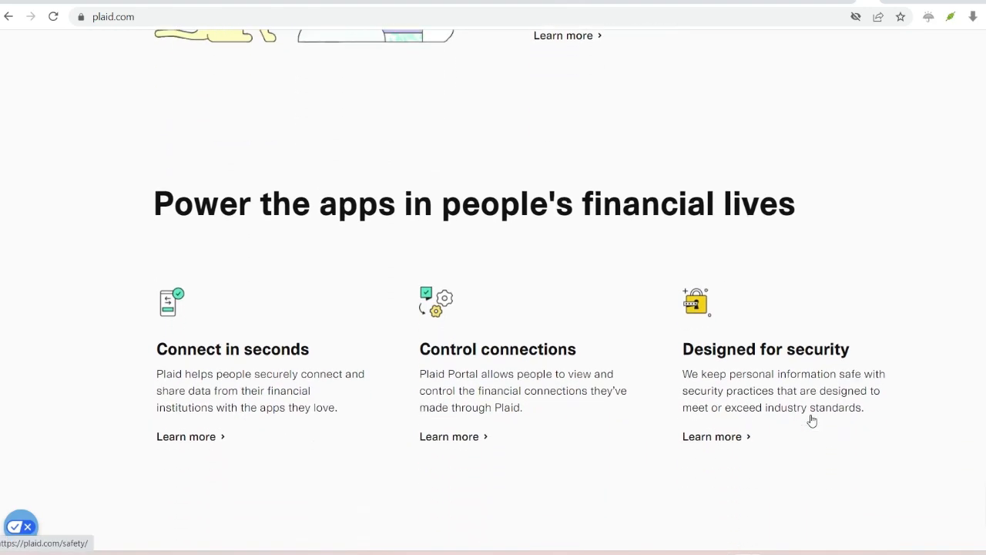
scroll("down", 3)
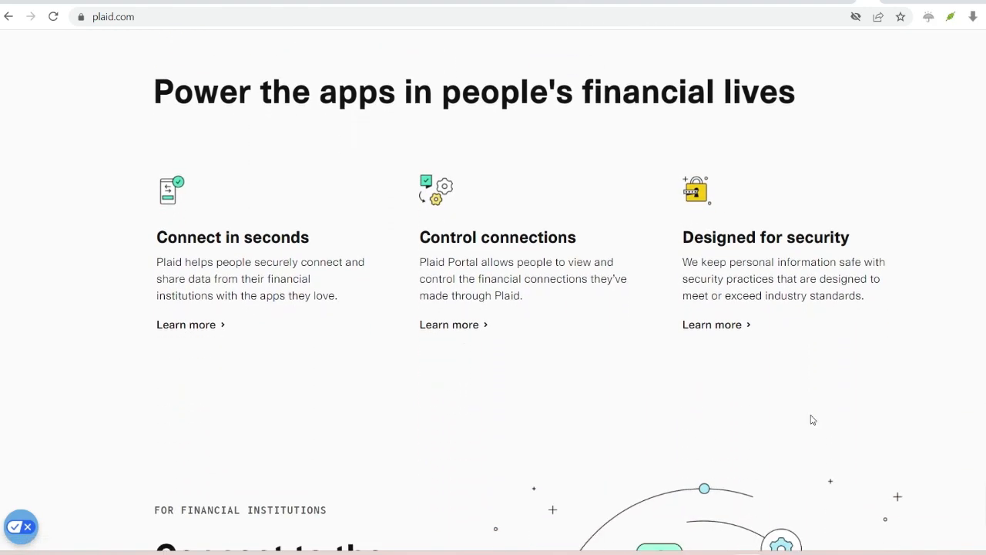
scroll("down", 3)
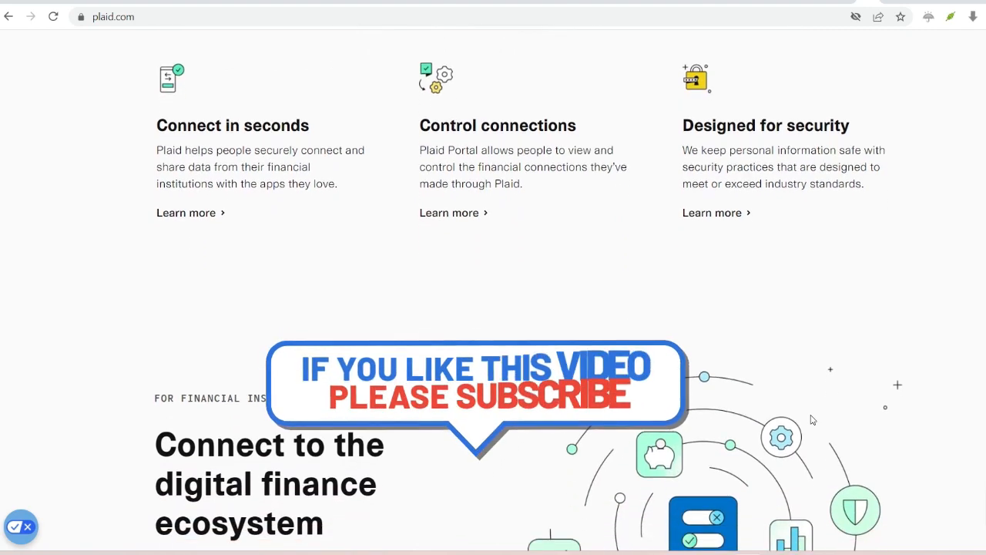
left_click(239, 63)
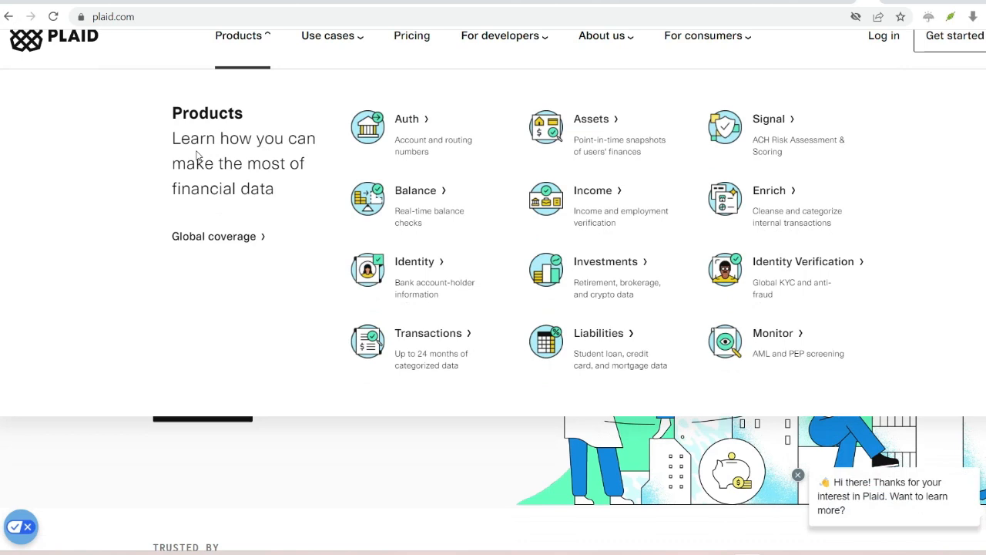
mouse_move(429, 333)
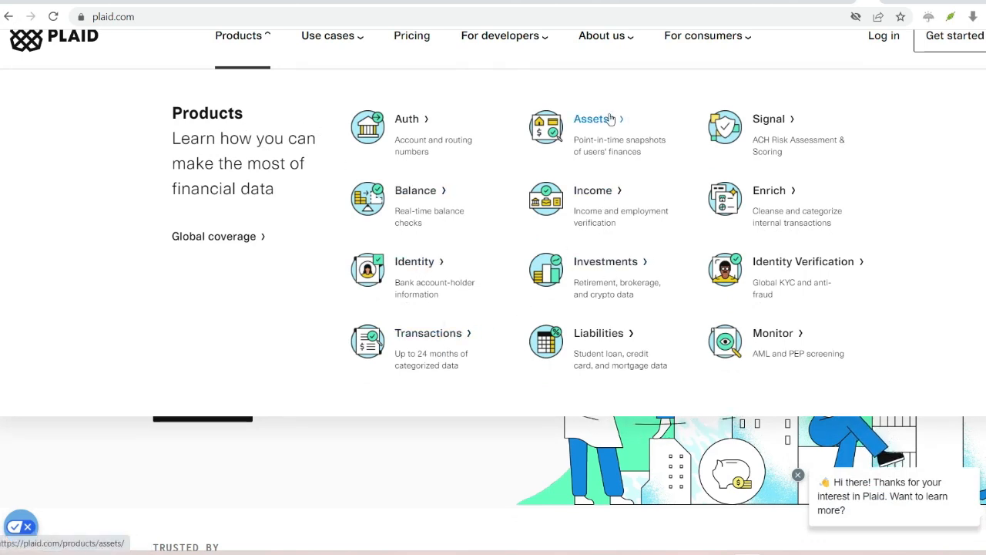
mouse_move(772, 333)
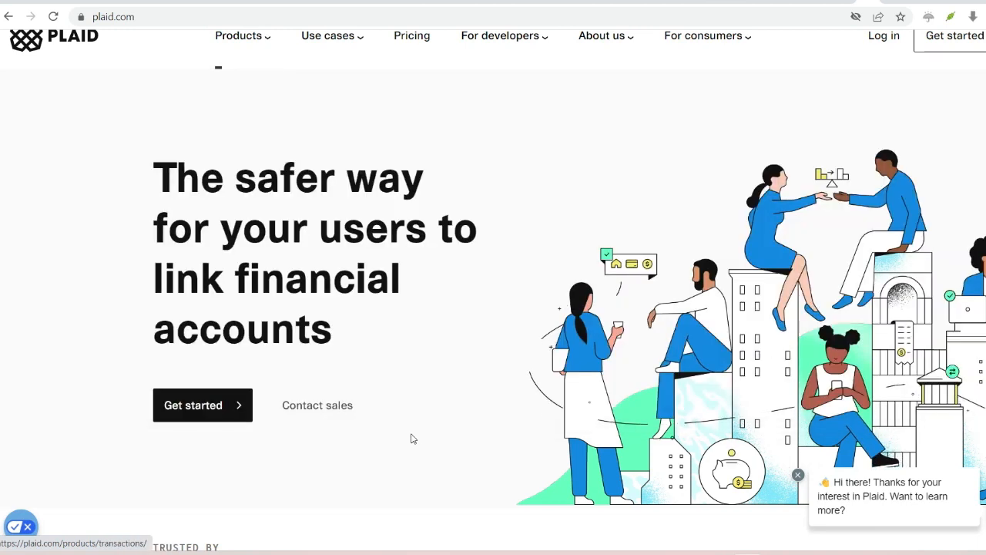
Step: Scroll down to the Link demo and click a pane in it
scroll("down", 3)
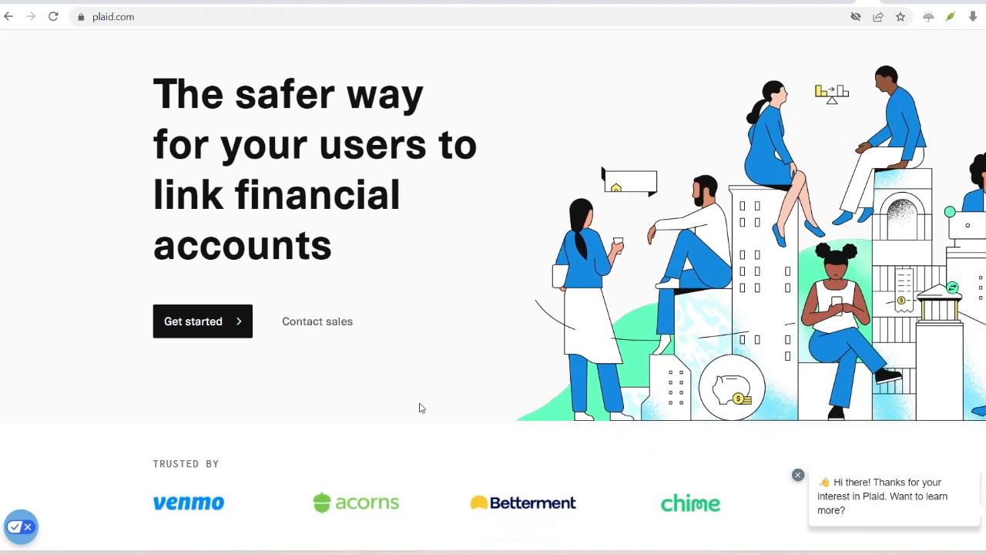
scroll("down", 3)
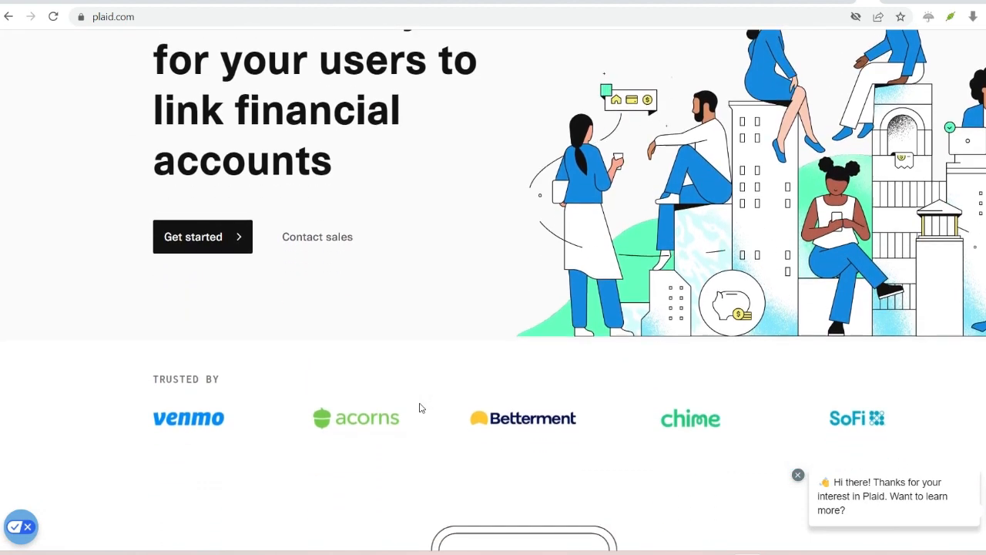
scroll("down", 3)
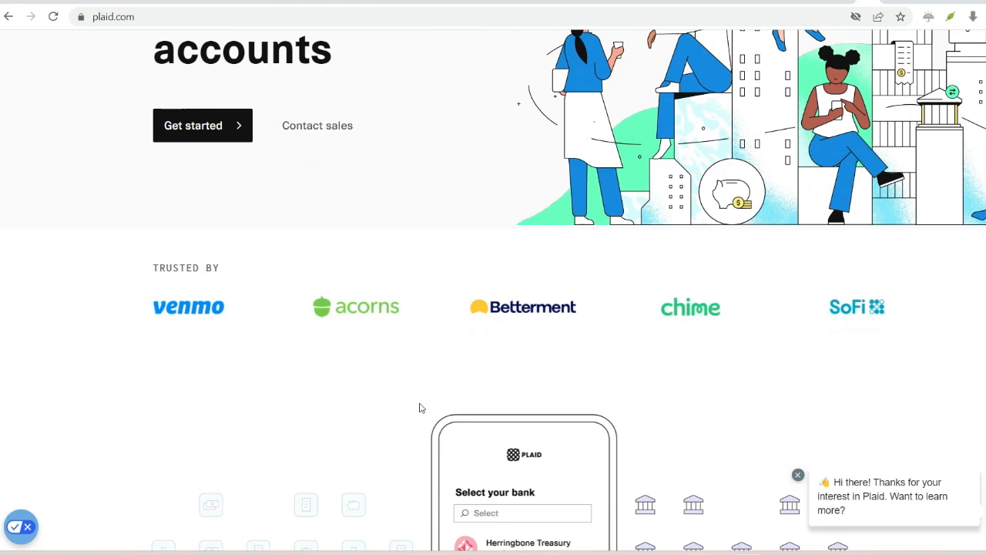
scroll("down", 3)
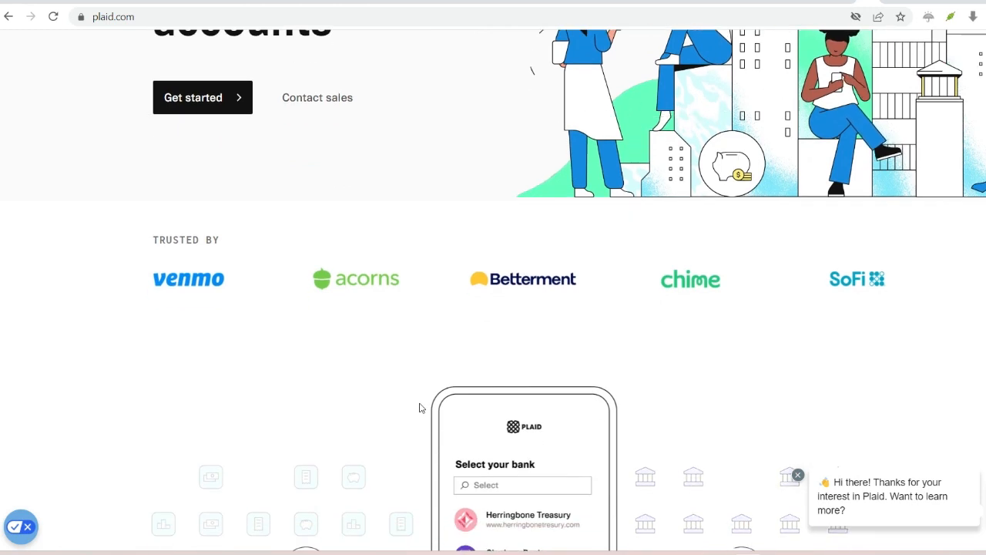
scroll("down", 3)
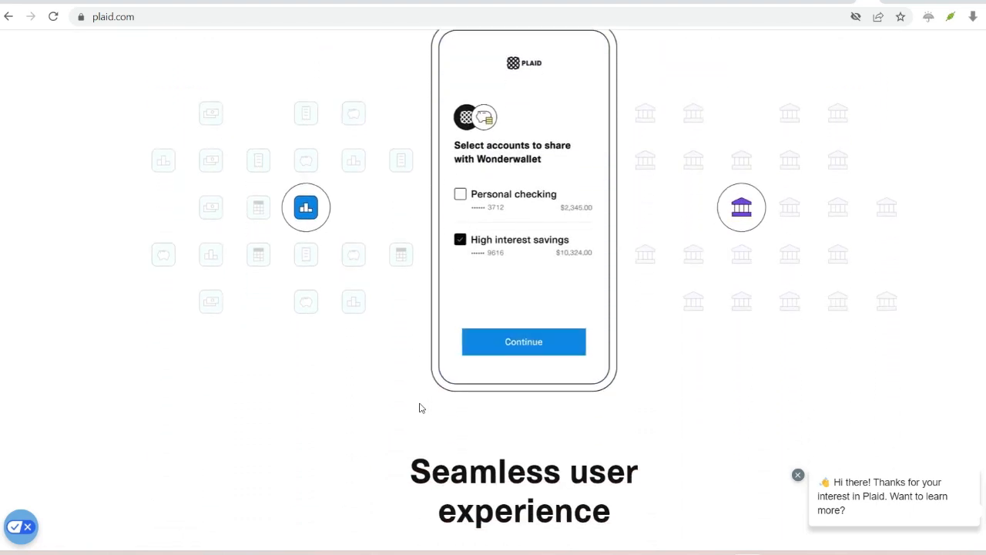
left_click(523, 342)
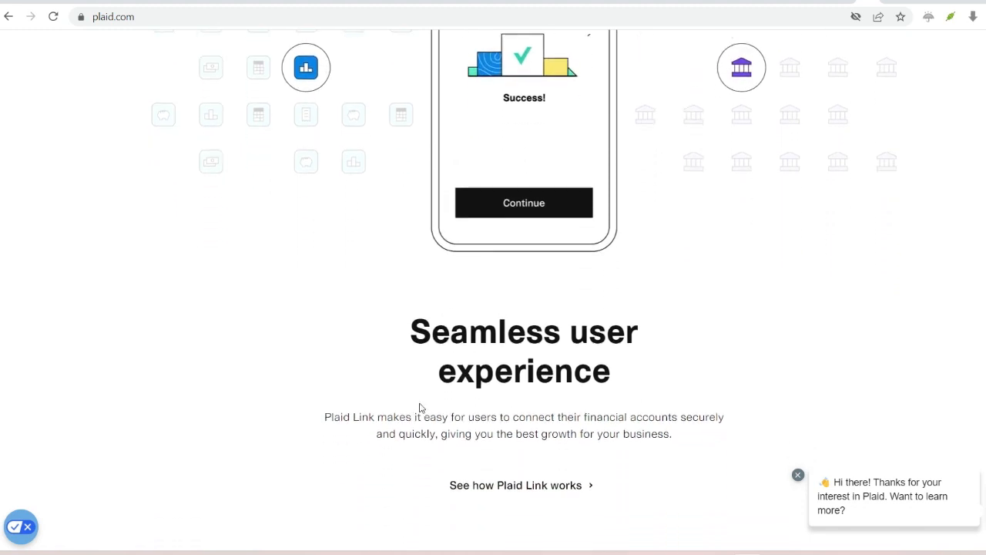
Step: Scroll past the developer and product sections toward the use cases
scroll("down", 3)
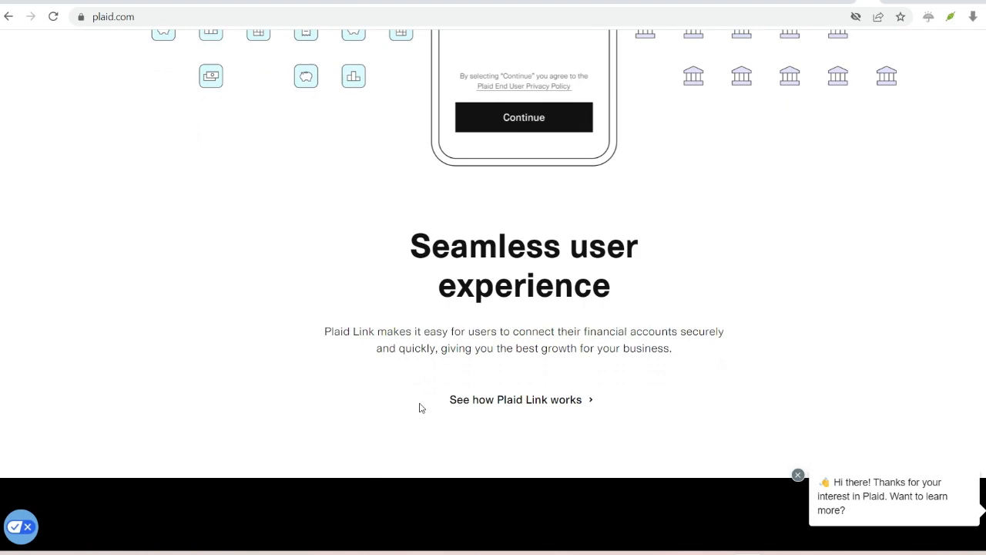
scroll("down", 3)
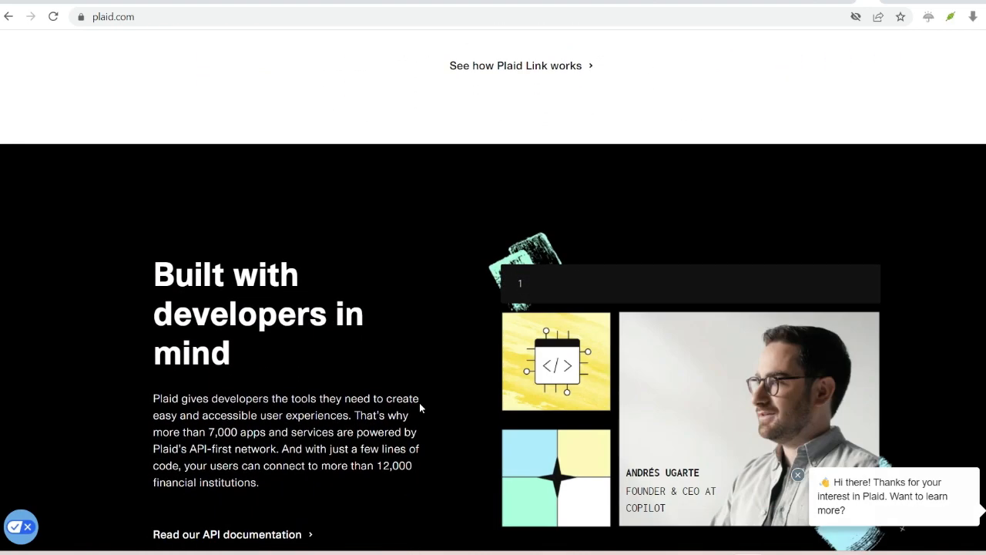
scroll("down", 3)
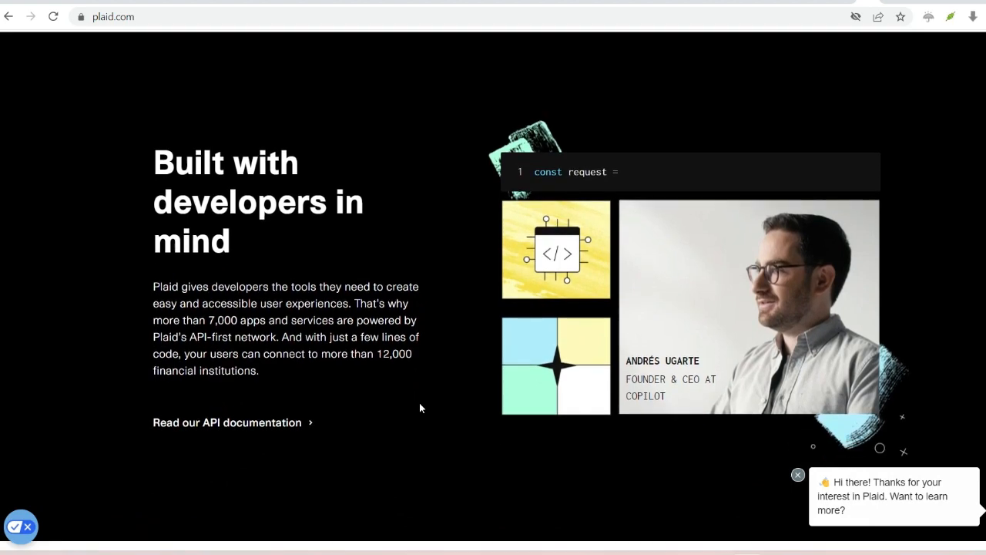
scroll("down", 3)
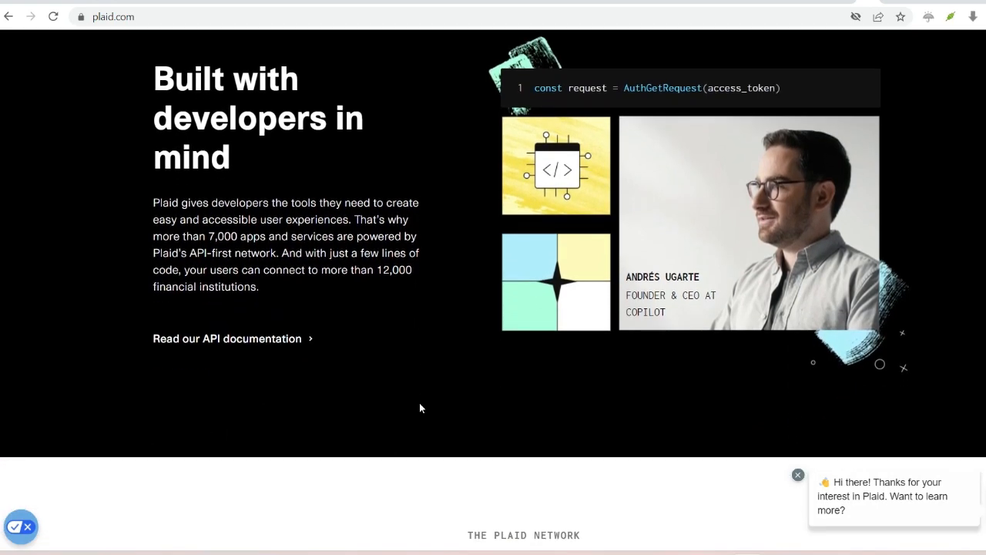
scroll("down", 3)
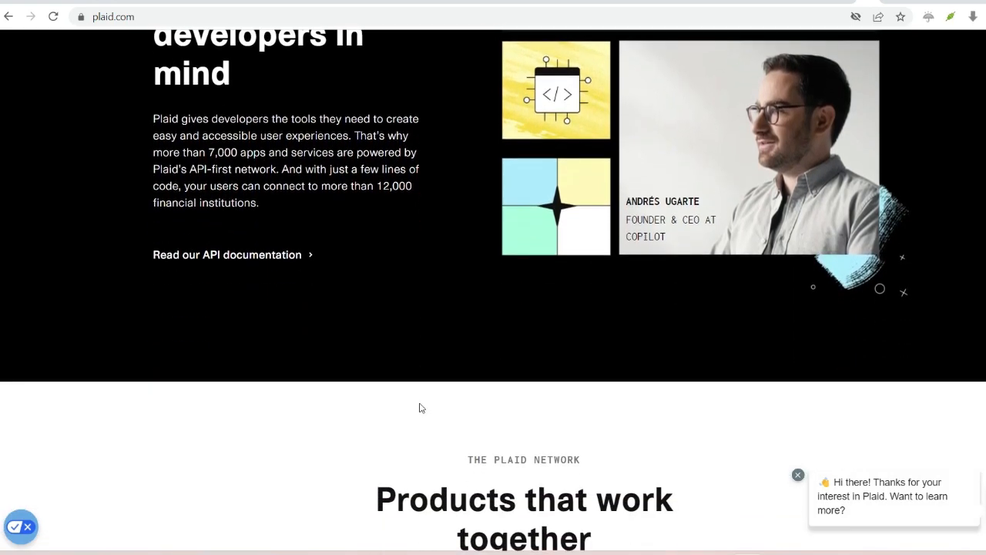
scroll("down", 3)
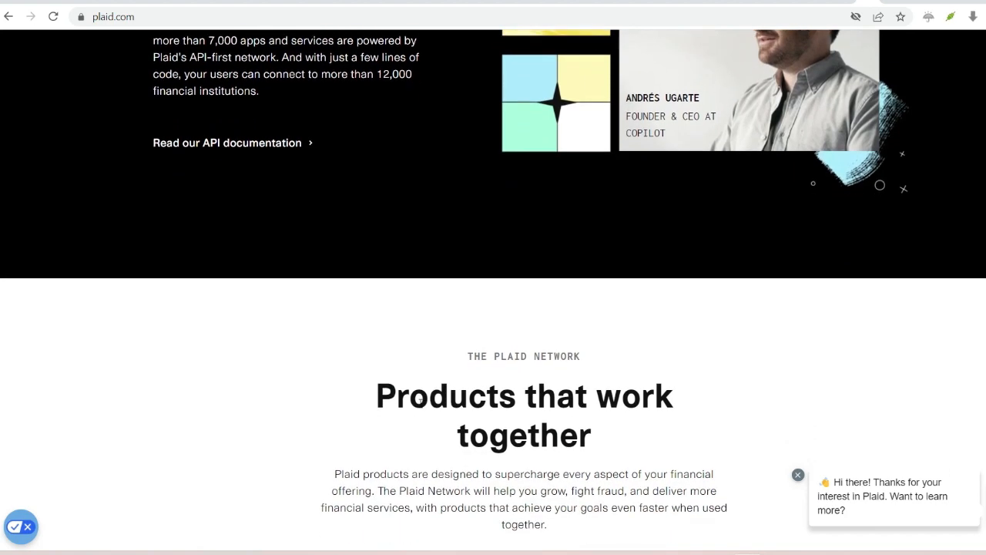
scroll("down", 3)
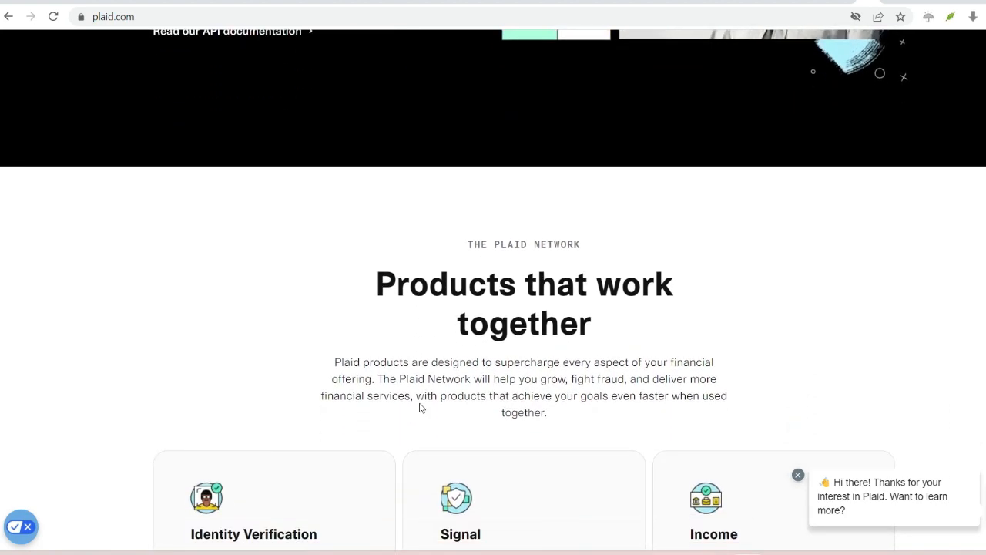
scroll("down", 3)
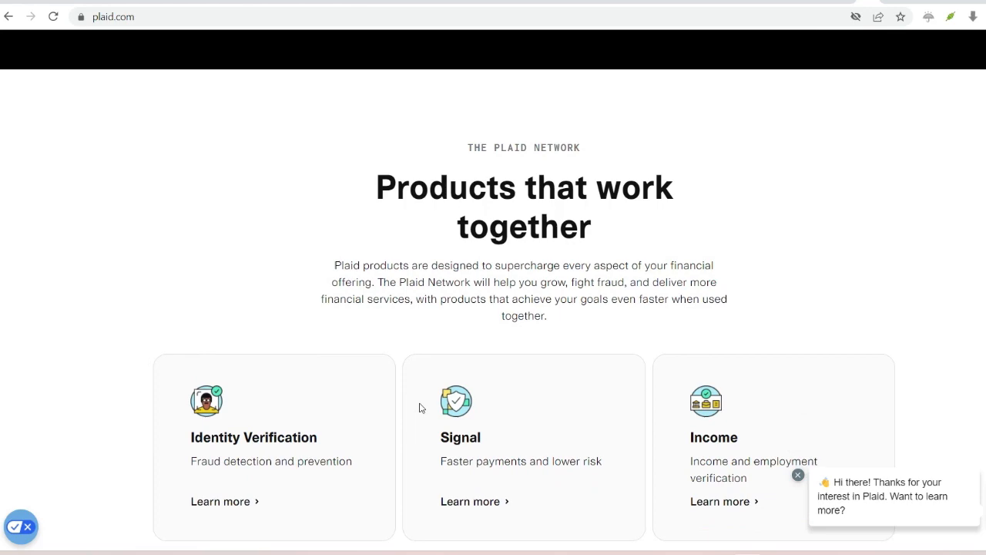
scroll("down", 3)
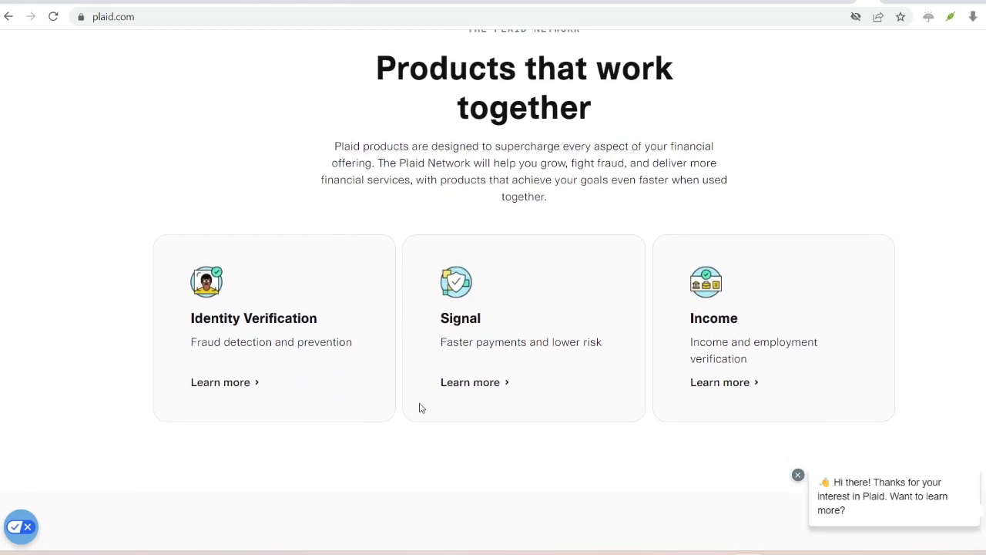
Step: Bring 'Power the apps in people's financial lives' with its three feature columns into view
scroll("down", 3)
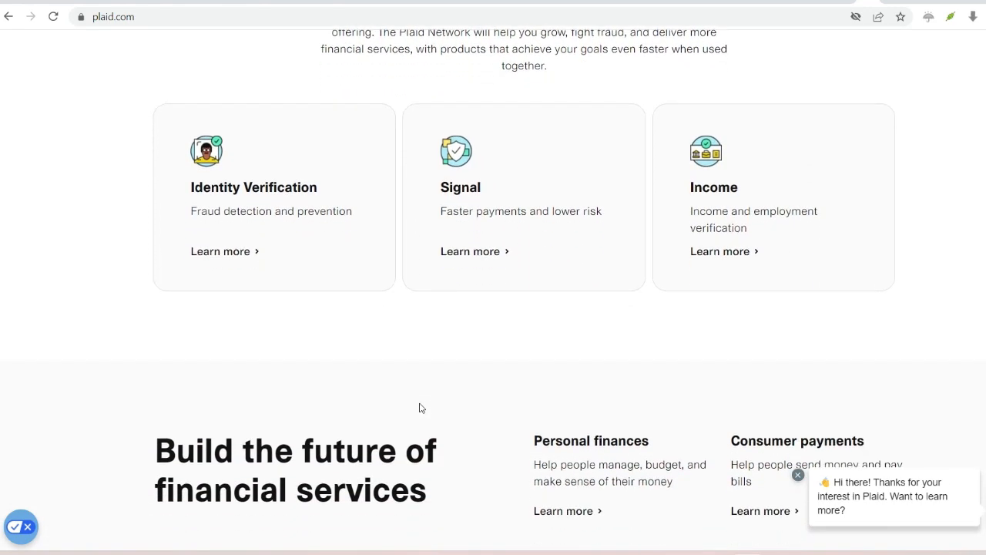
scroll("down", 3)
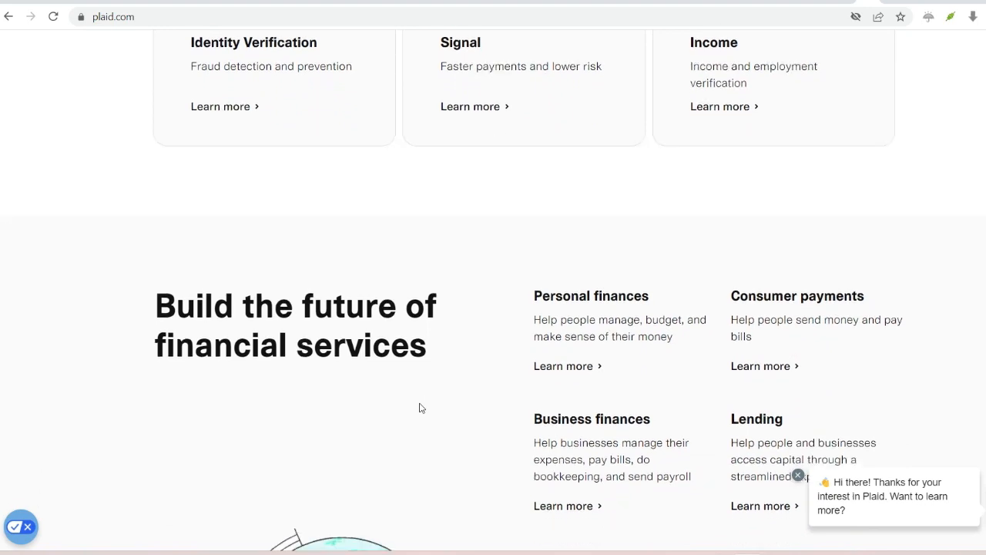
scroll("down", 3)
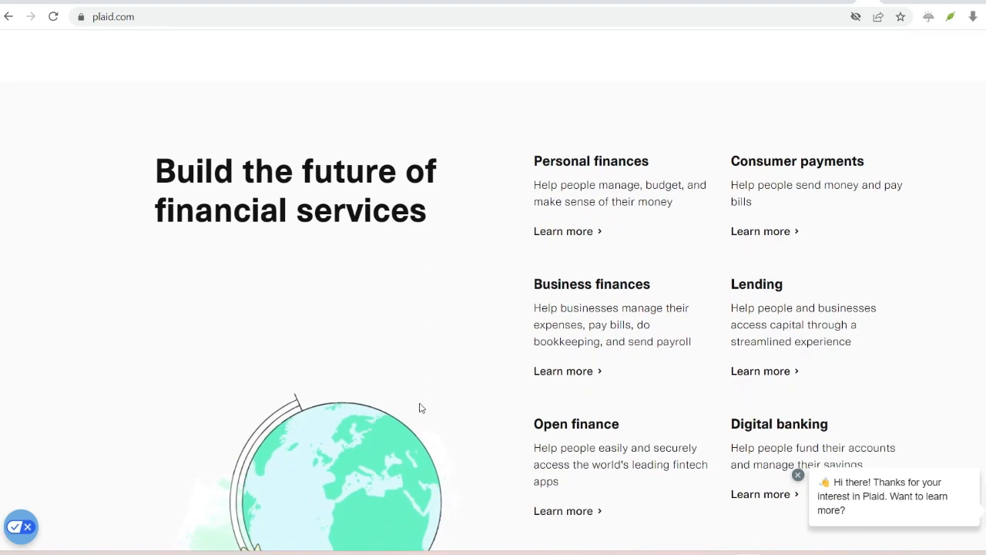
scroll("down", 3)
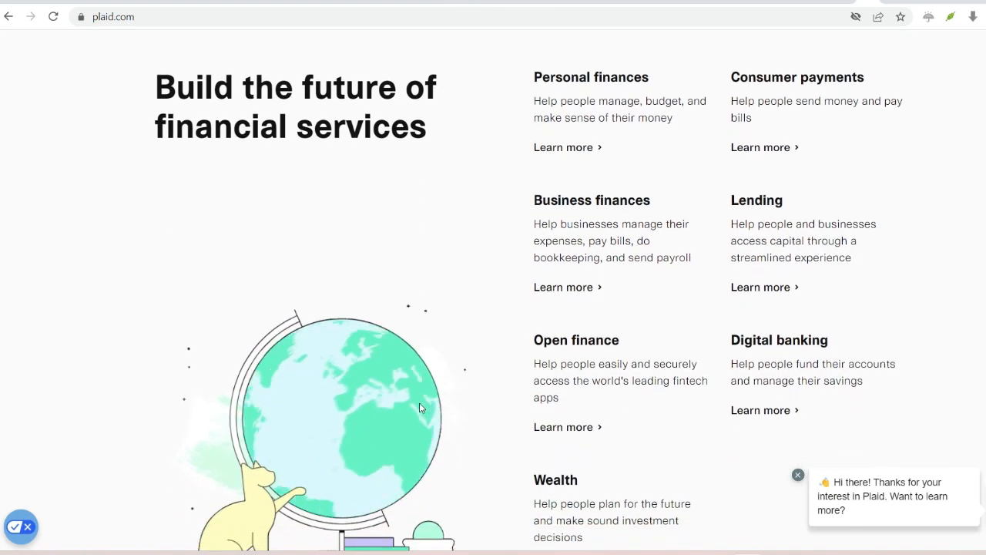
mouse_move(591, 200)
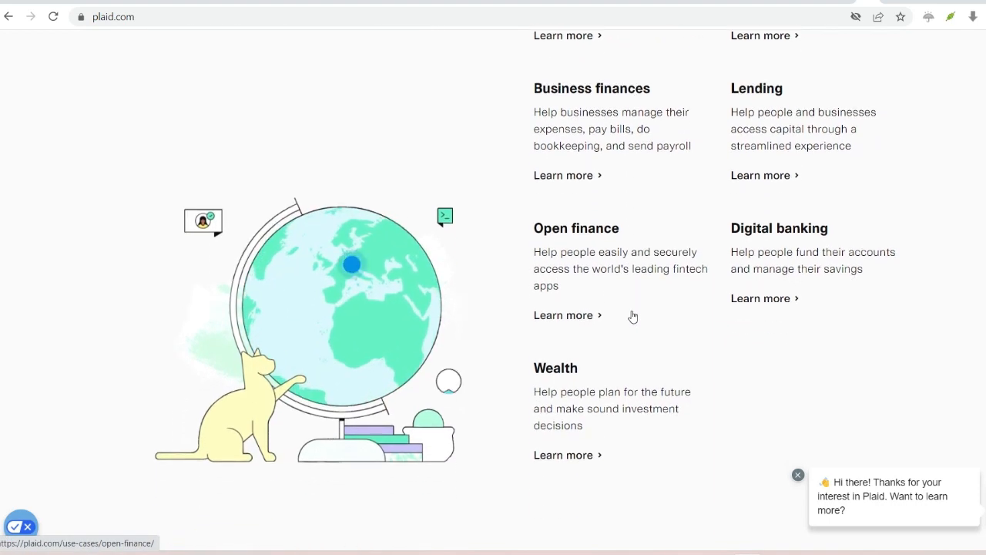
scroll("down", 3)
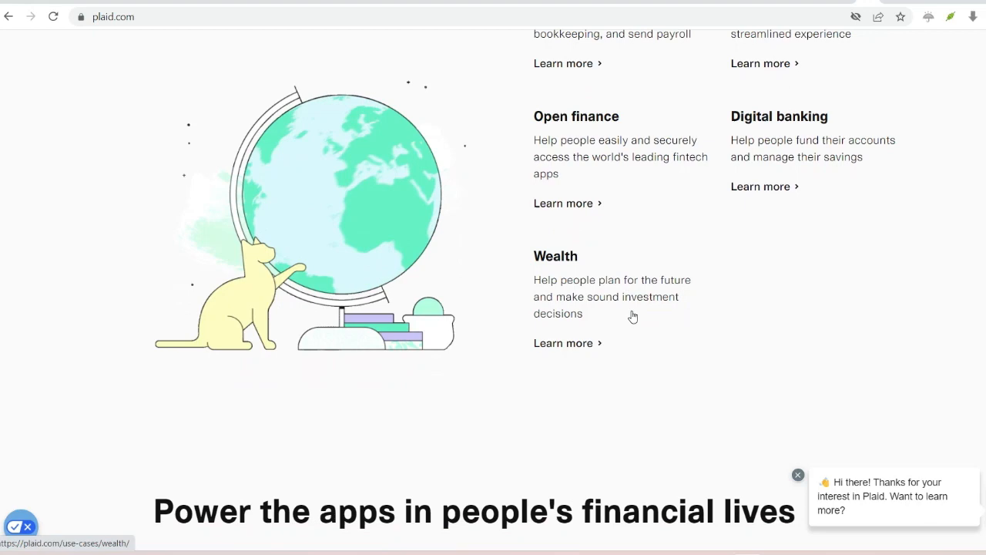
scroll("down", 3)
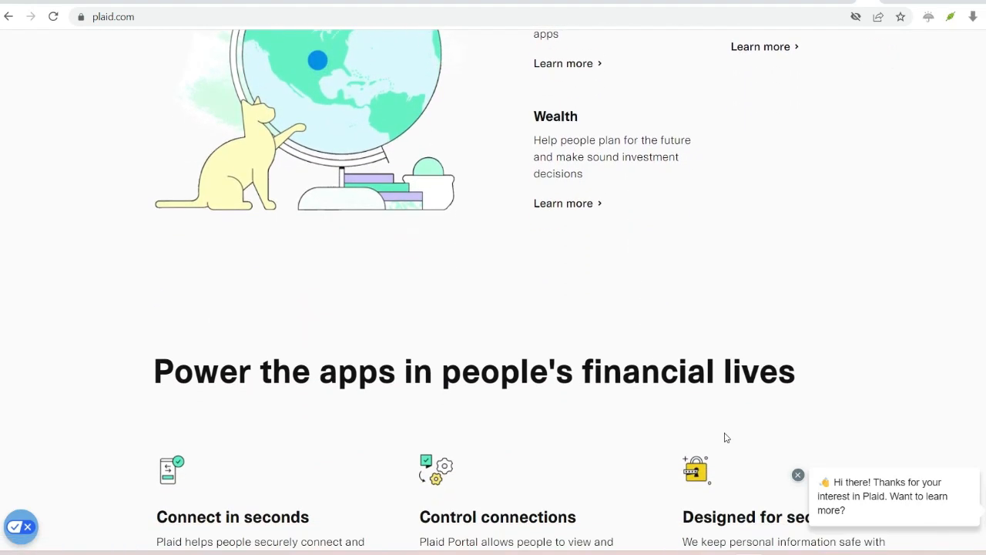
scroll("down", 3)
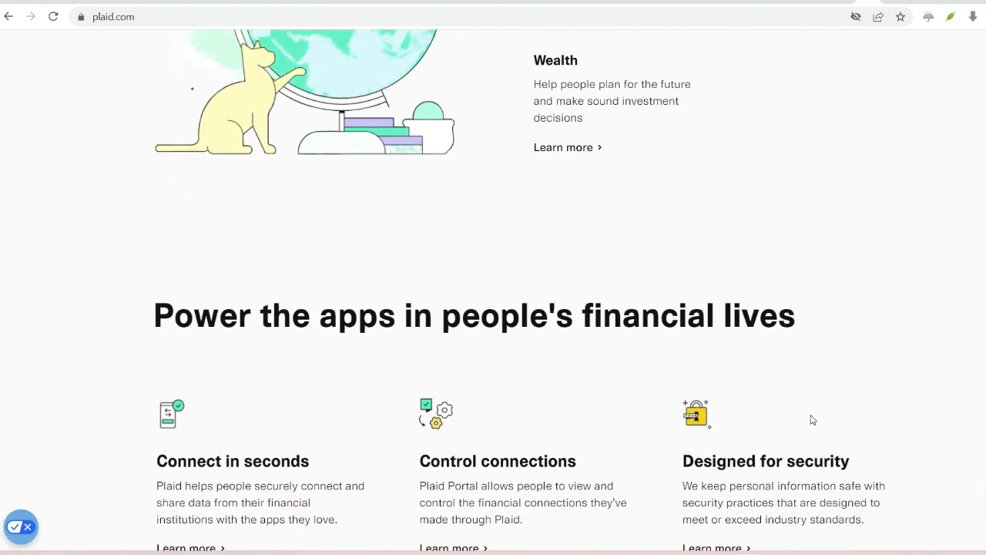
scroll("down", 3)
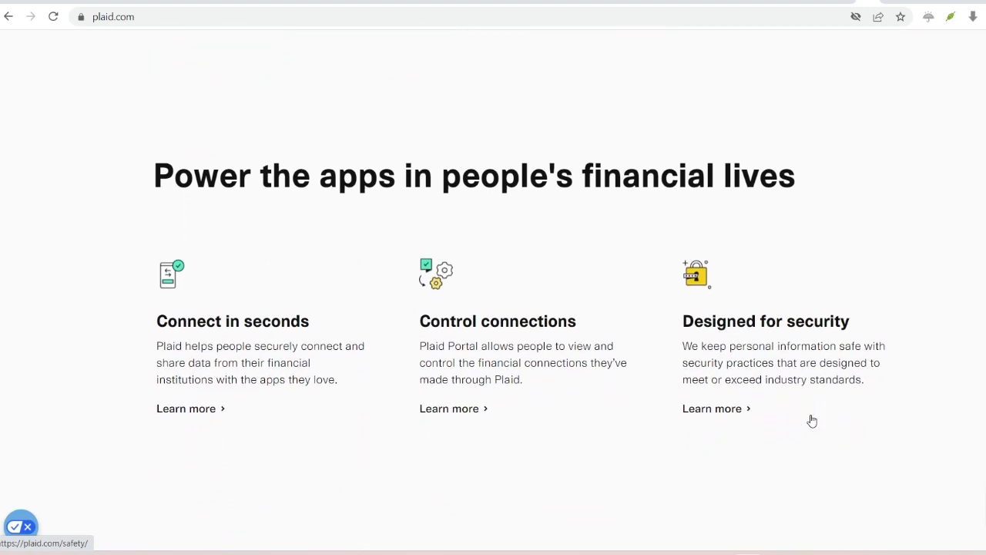
scroll("down", 3)
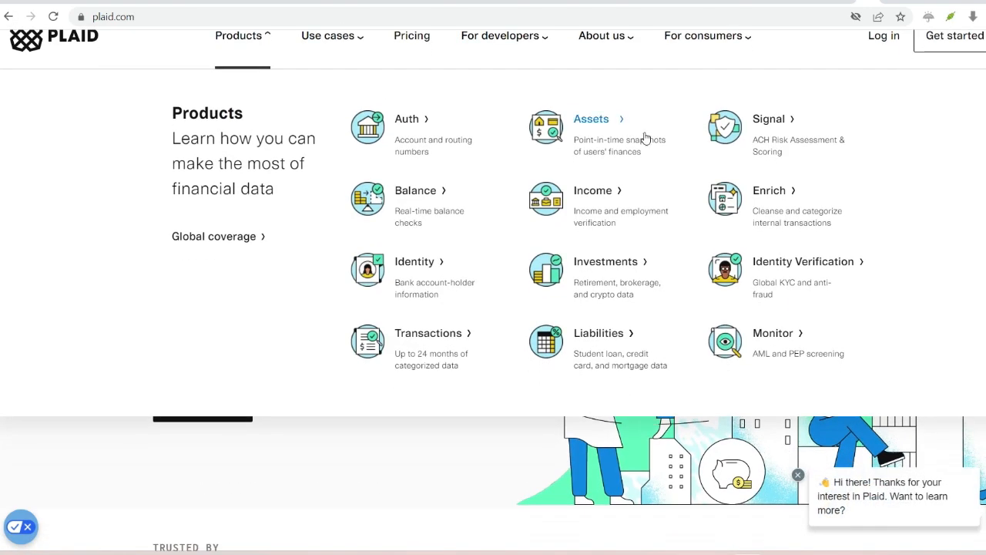
mouse_move(385, 201)
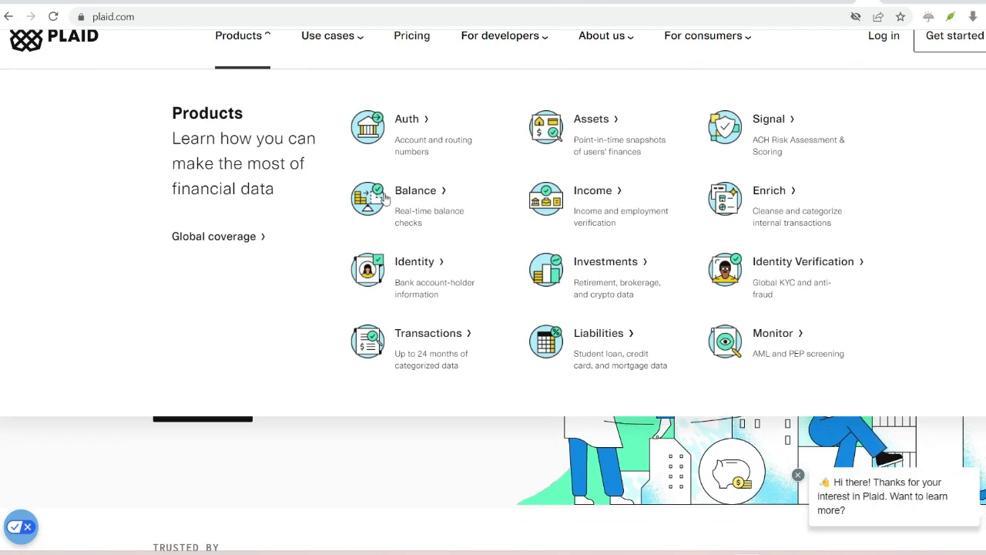
mouse_move(607, 262)
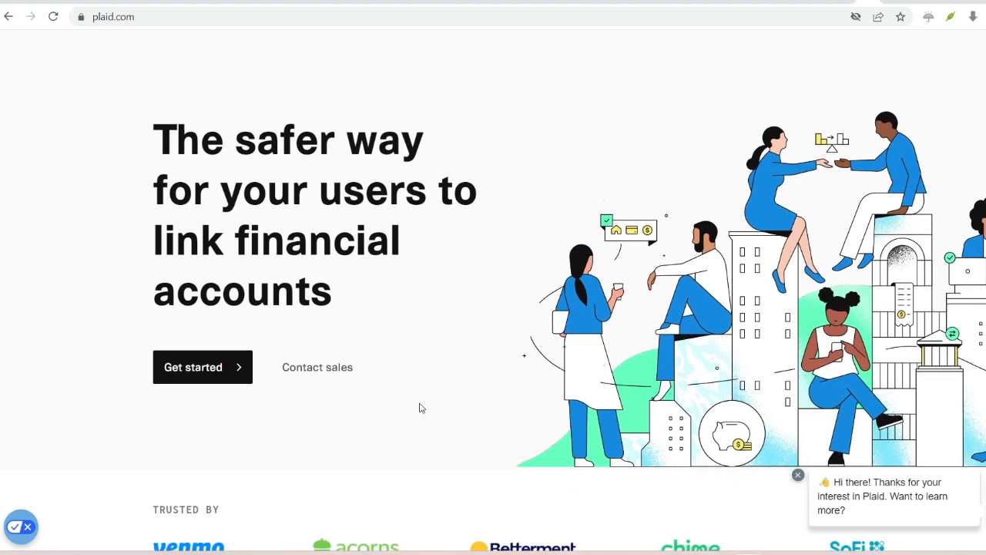
Step: Scroll past the Trusted by logos and the Seamless user experience Link demo
scroll("down", 3)
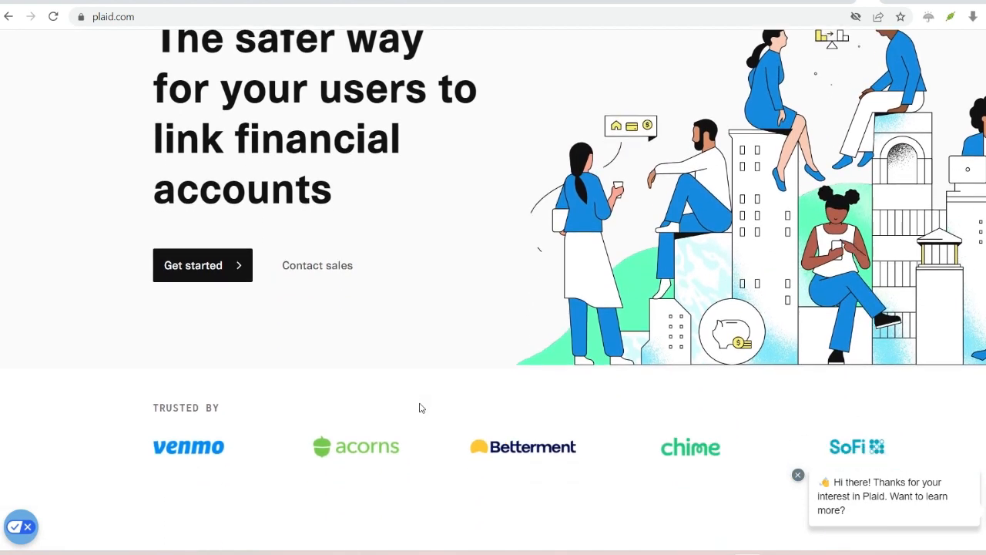
scroll("down", 3)
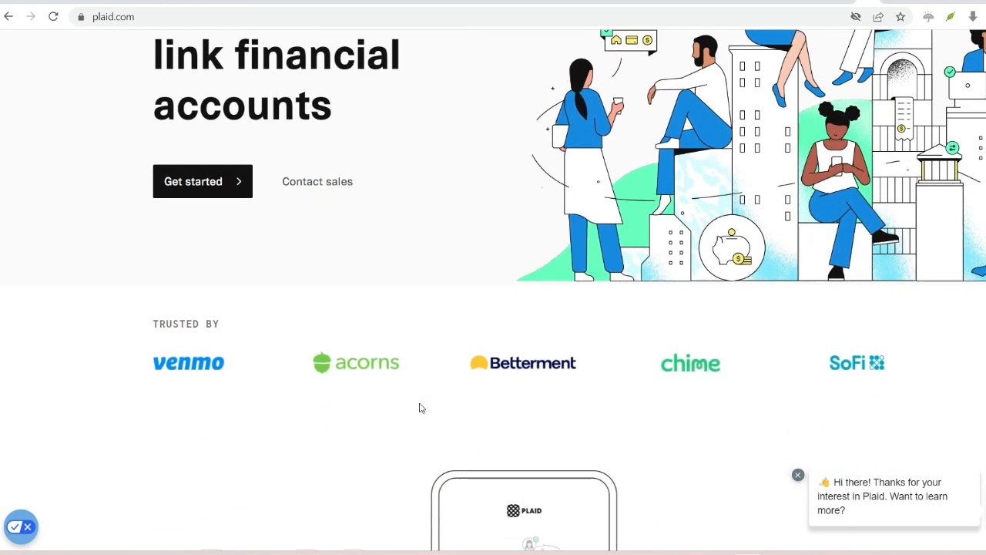
scroll("down", 3)
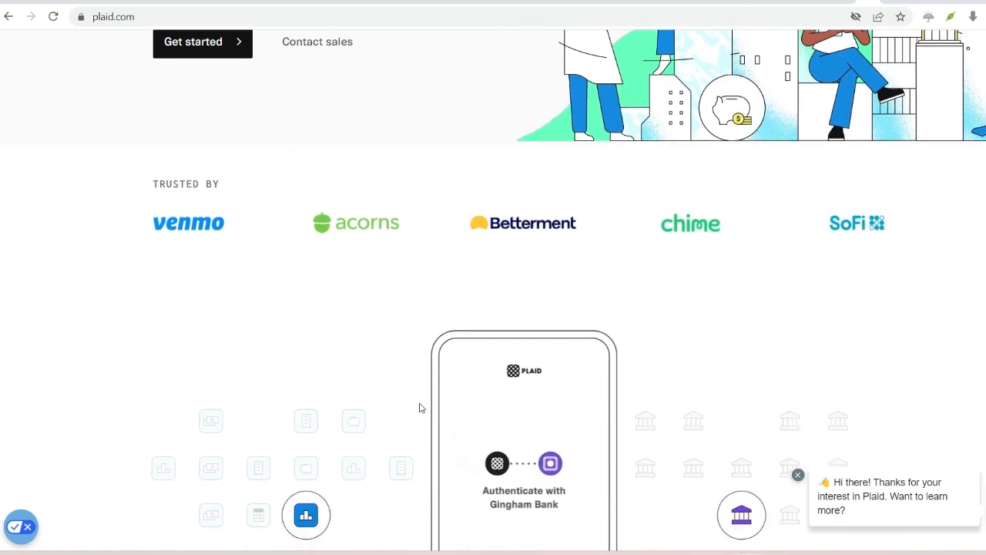
scroll("down", 3)
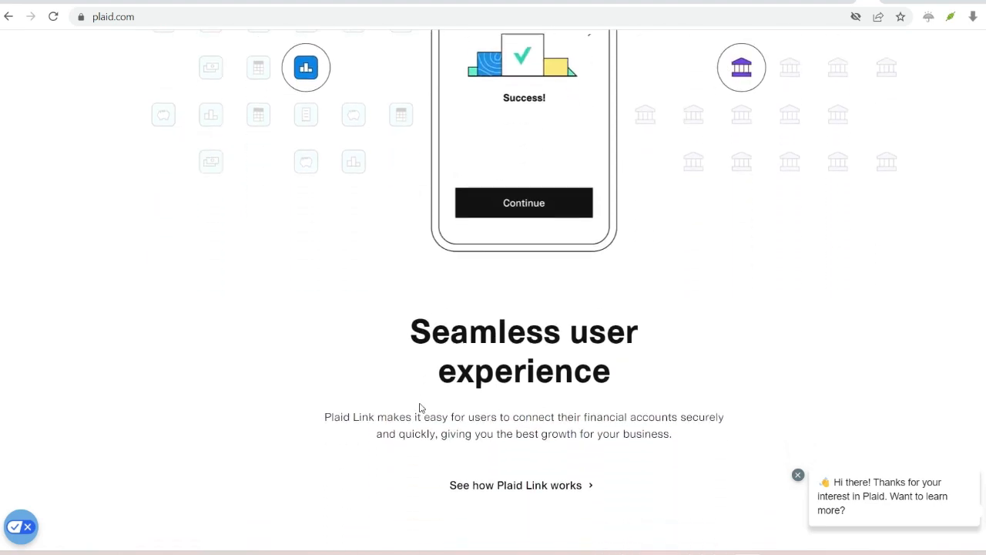
scroll("down", 3)
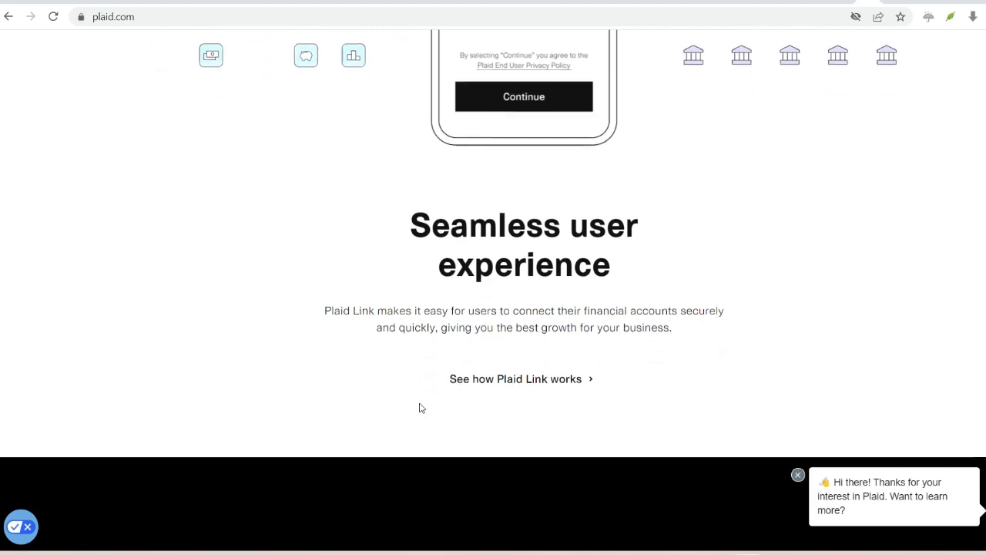
Step: Continue past 'Built with developers in mind' to the 'Products that work together' cards
scroll("down", 3)
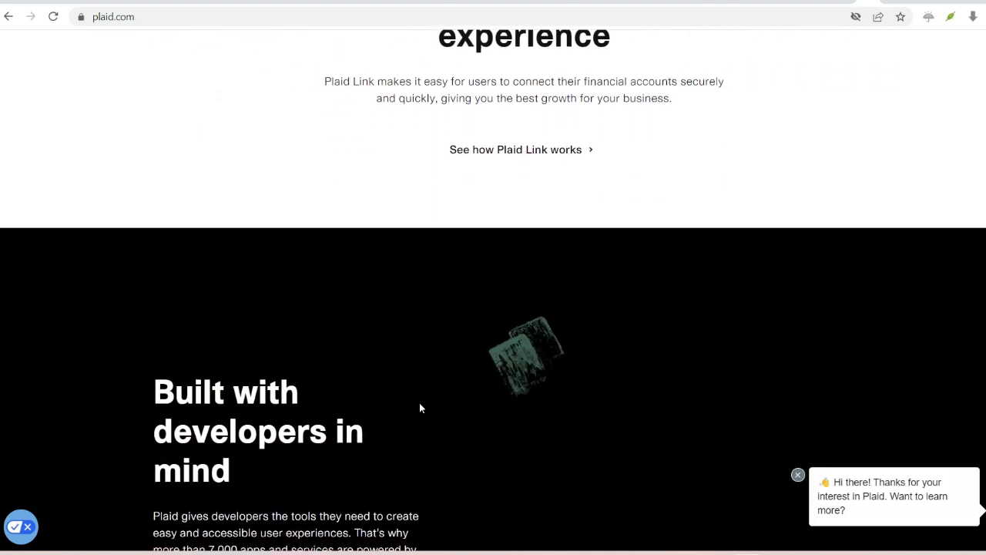
scroll("down", 3)
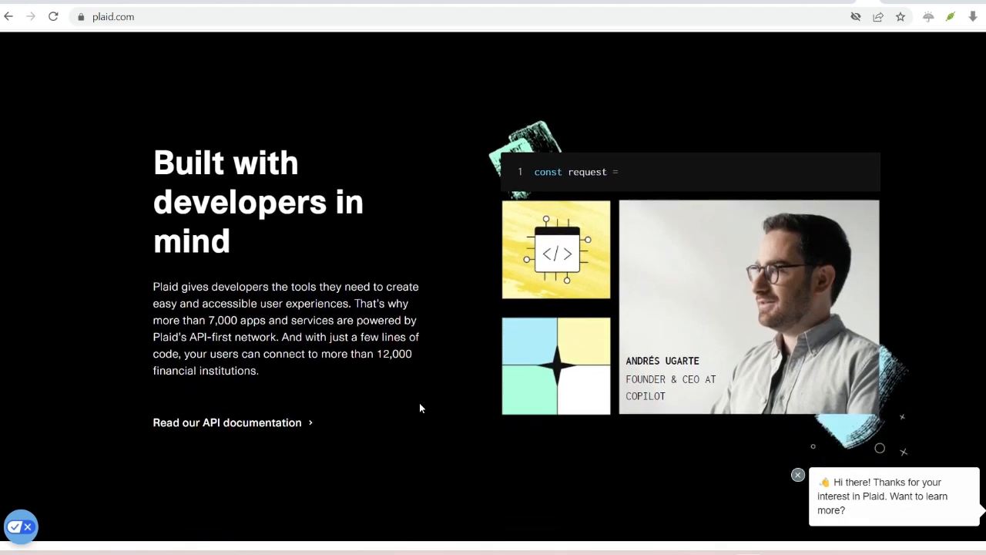
scroll("down", 3)
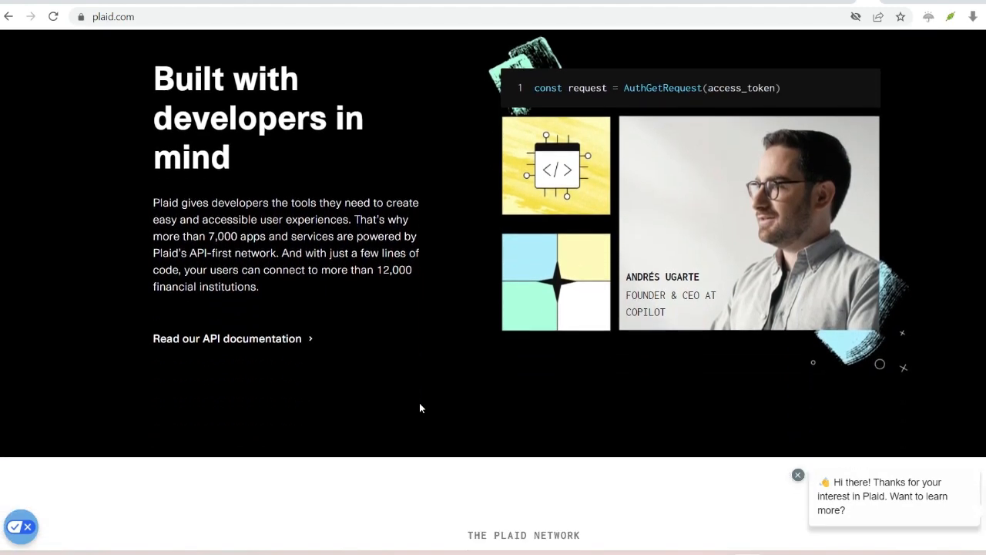
scroll("down", 3)
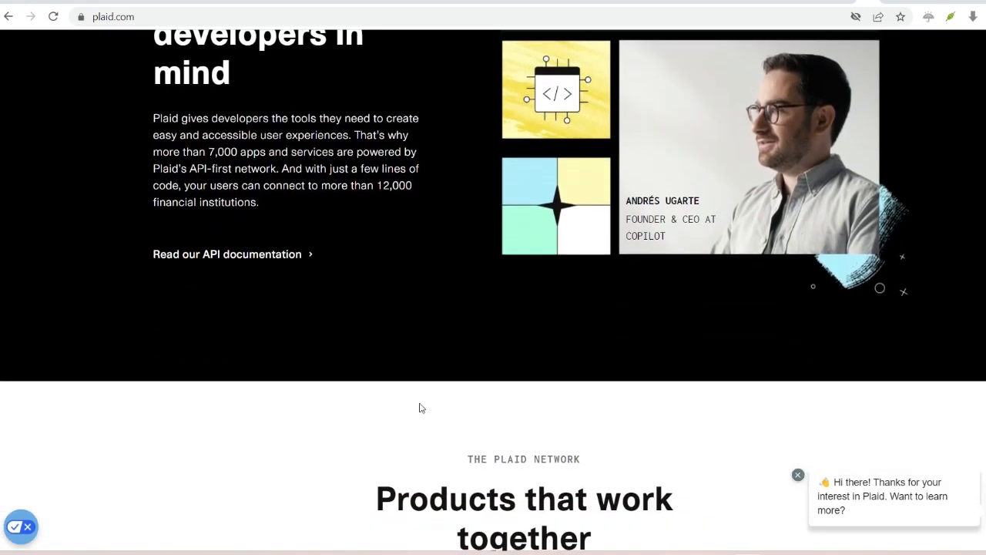
scroll("down", 3)
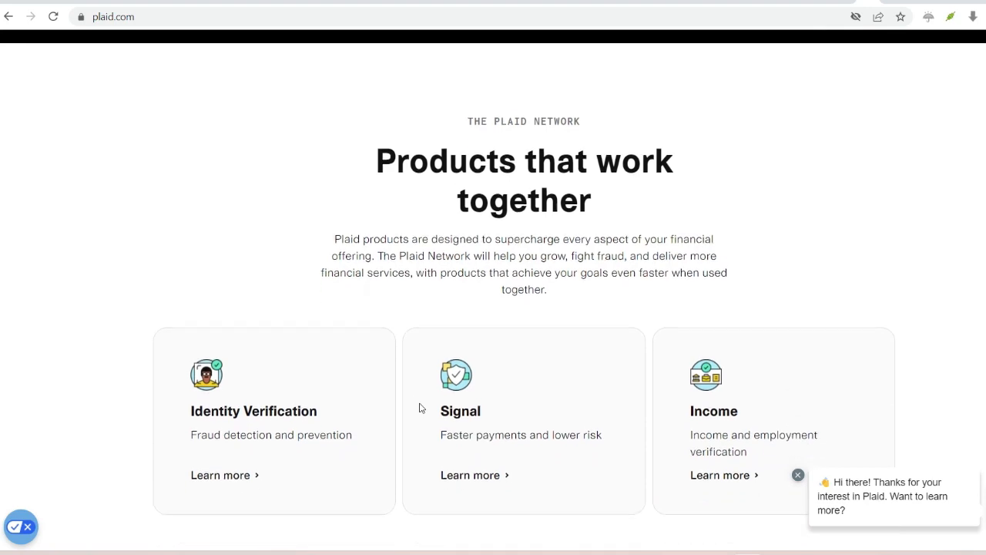
Step: Scroll through the product and use-case sections past 'Build the future'
scroll("down", 3)
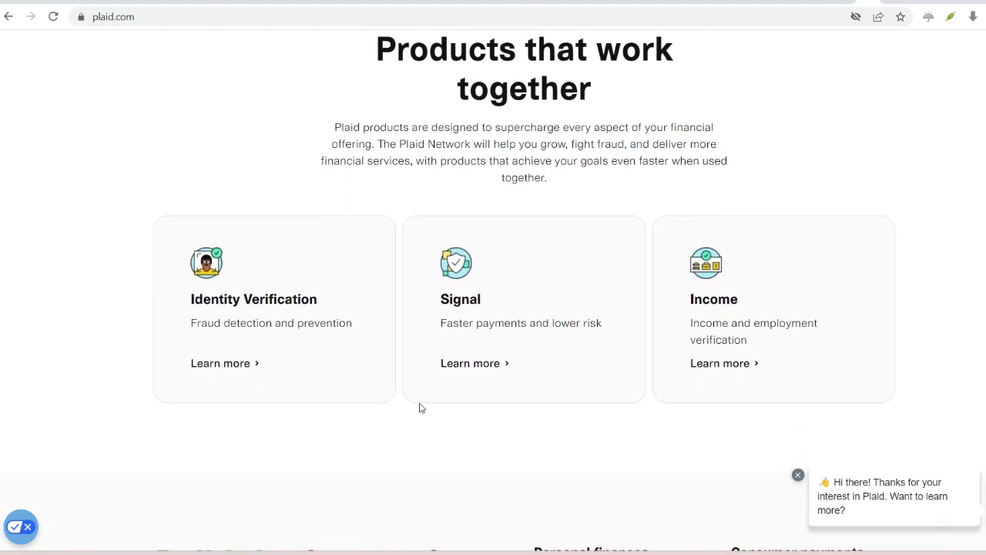
scroll("down", 3)
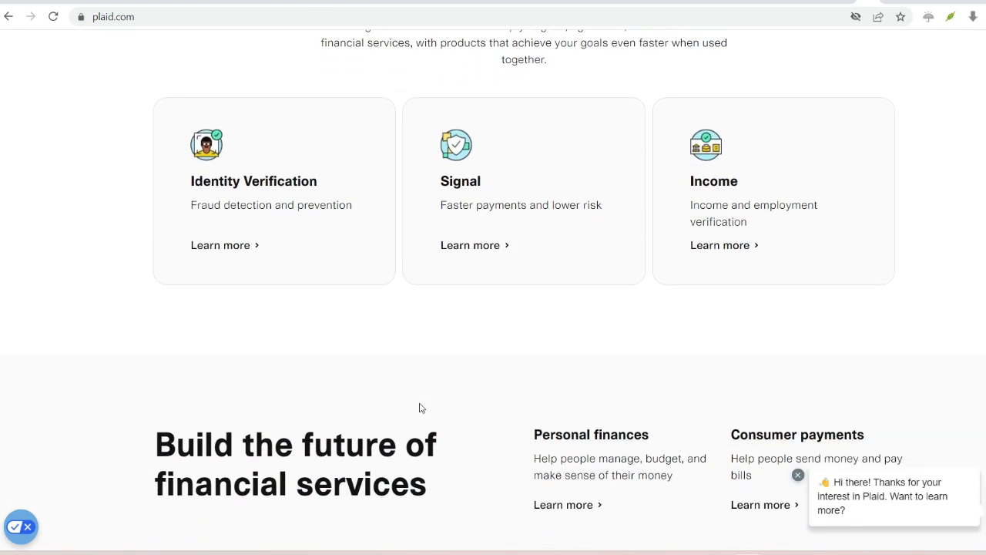
scroll("down", 3)
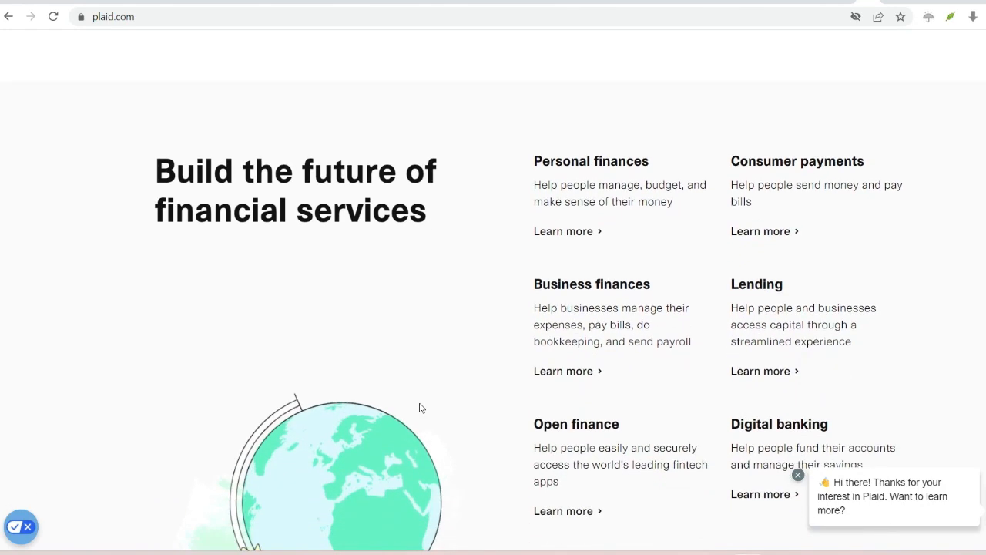
scroll("down", 3)
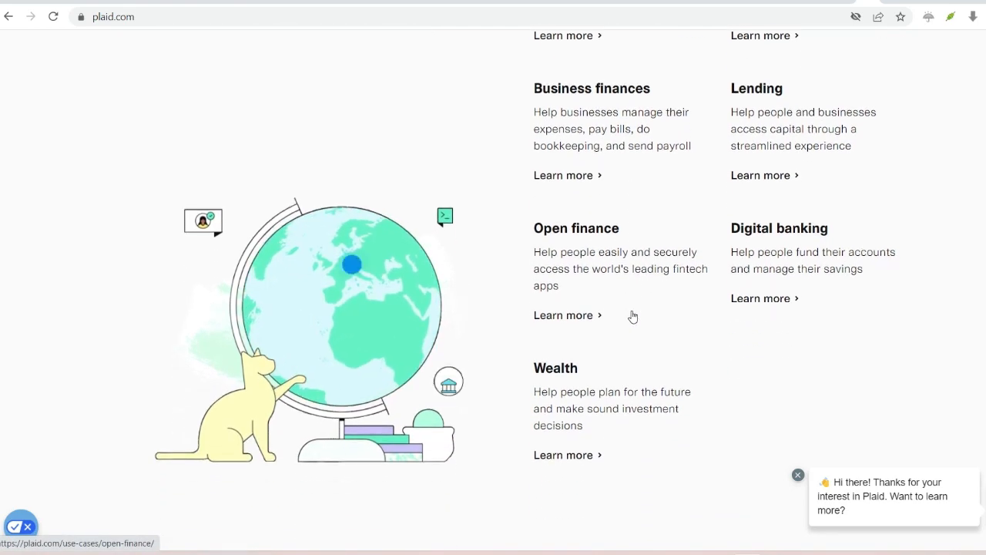
scroll("down", 3)
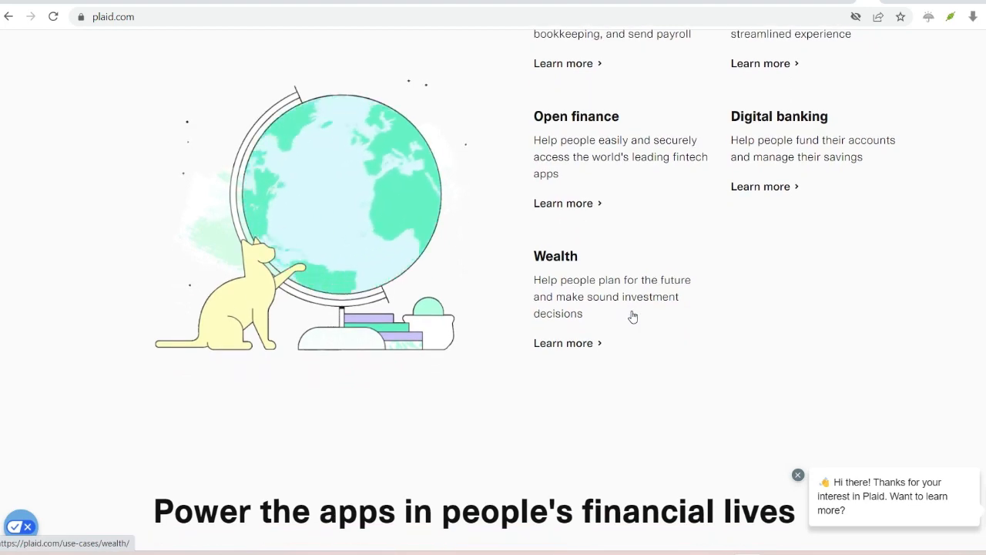
scroll("down", 3)
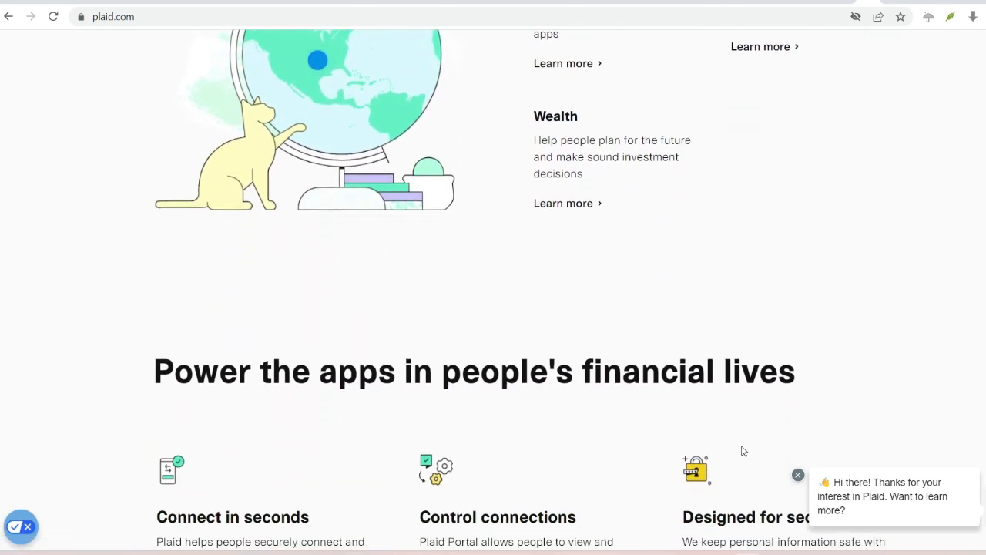
Step: Continue past the security and financial-institutions sections to the 'Ready to get started?' banner
scroll("down", 3)
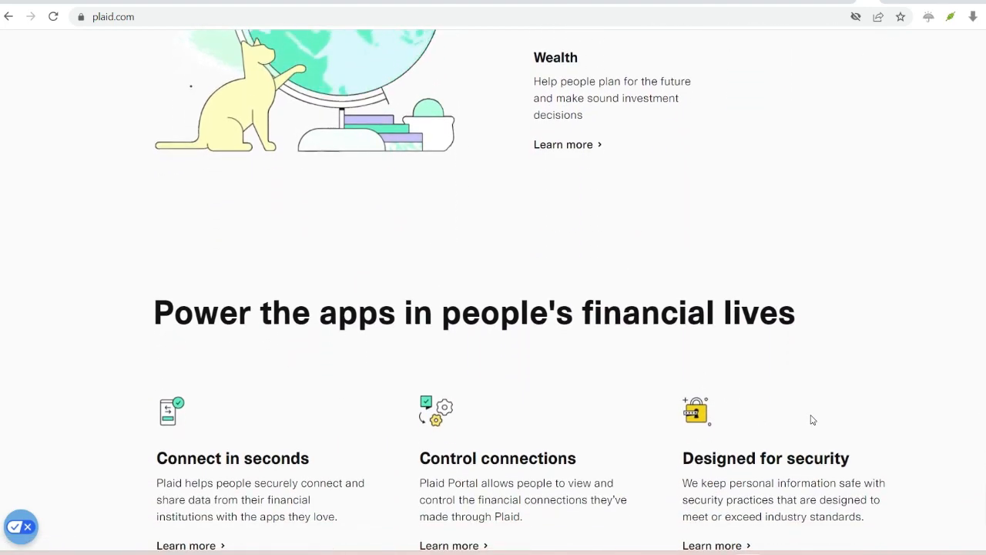
scroll("down", 3)
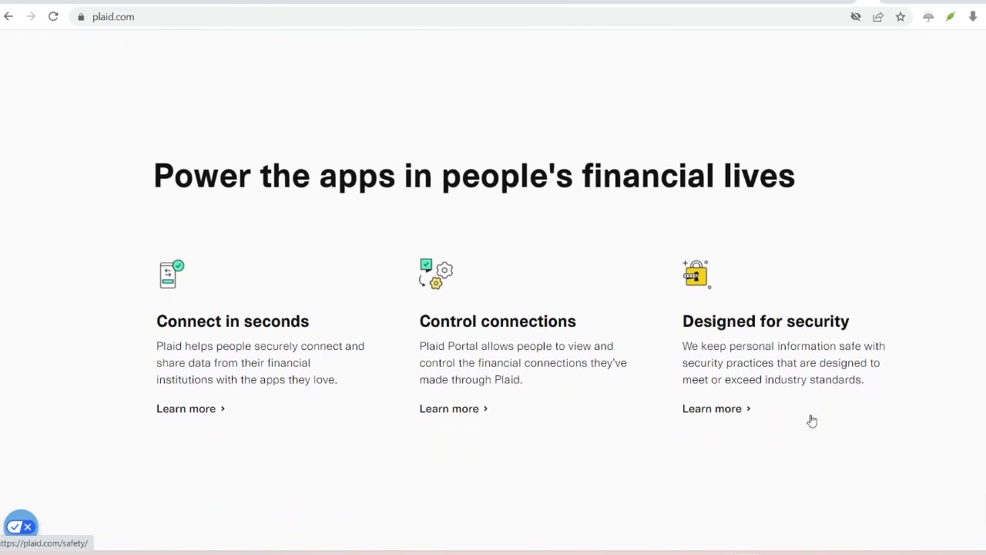
scroll("down", 3)
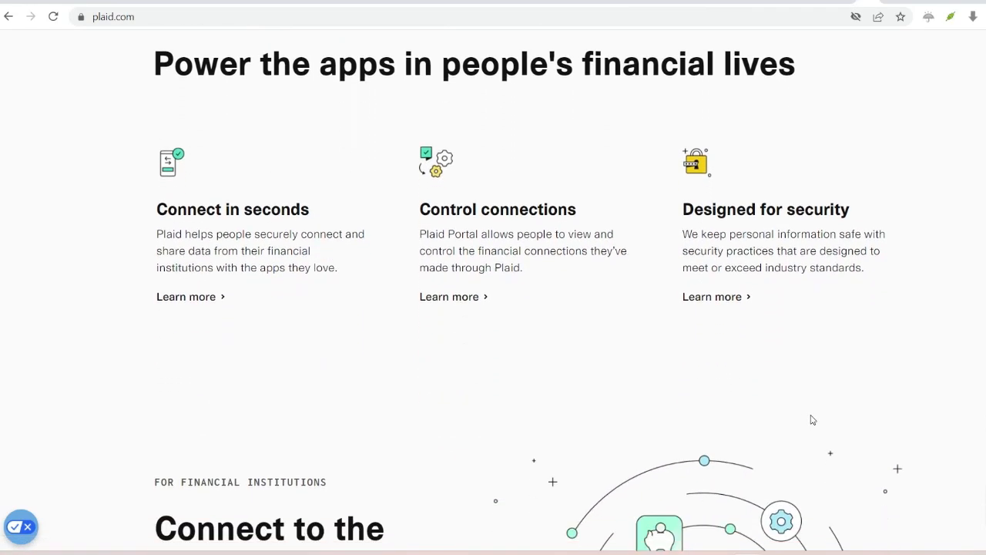
scroll("down", 3)
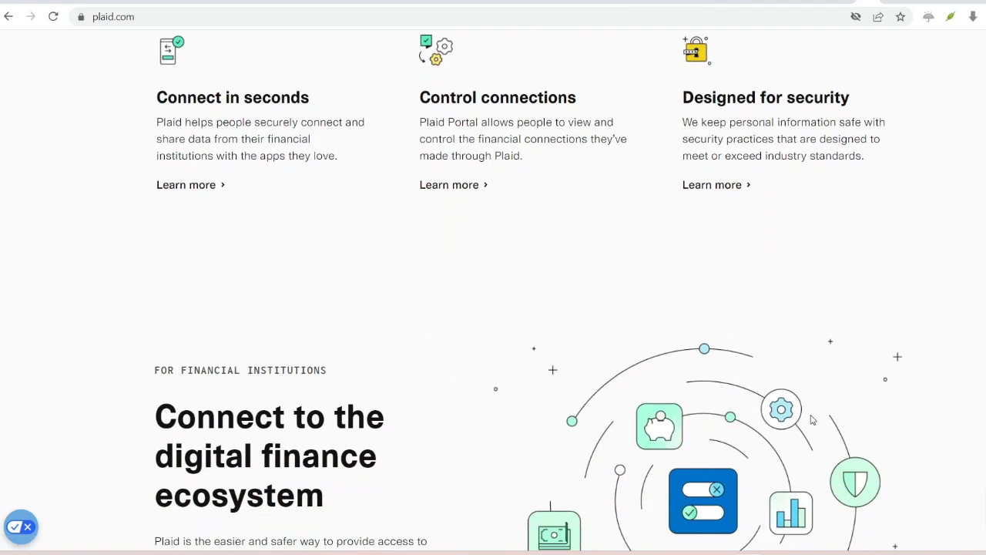
scroll("down", 3)
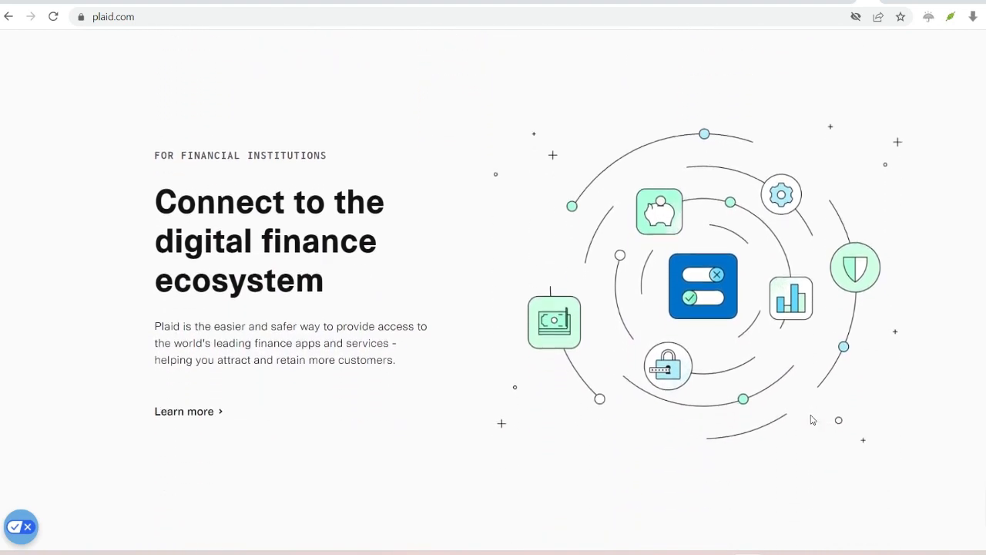
scroll("down", 3)
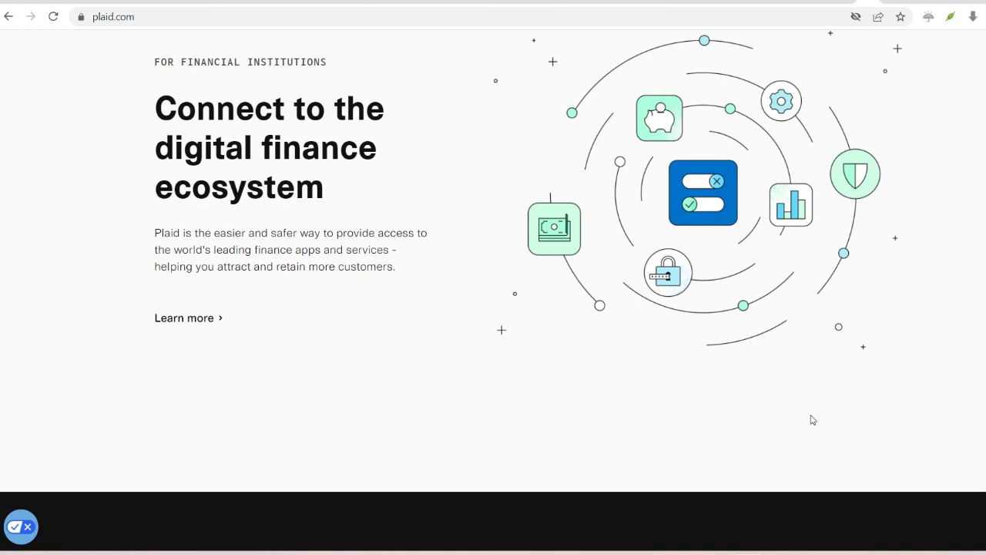
scroll("down", 3)
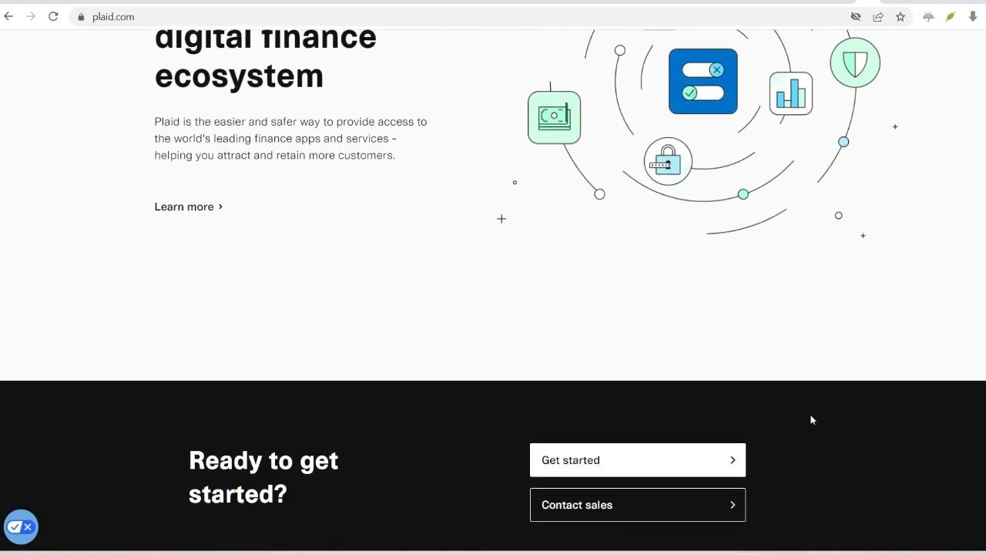